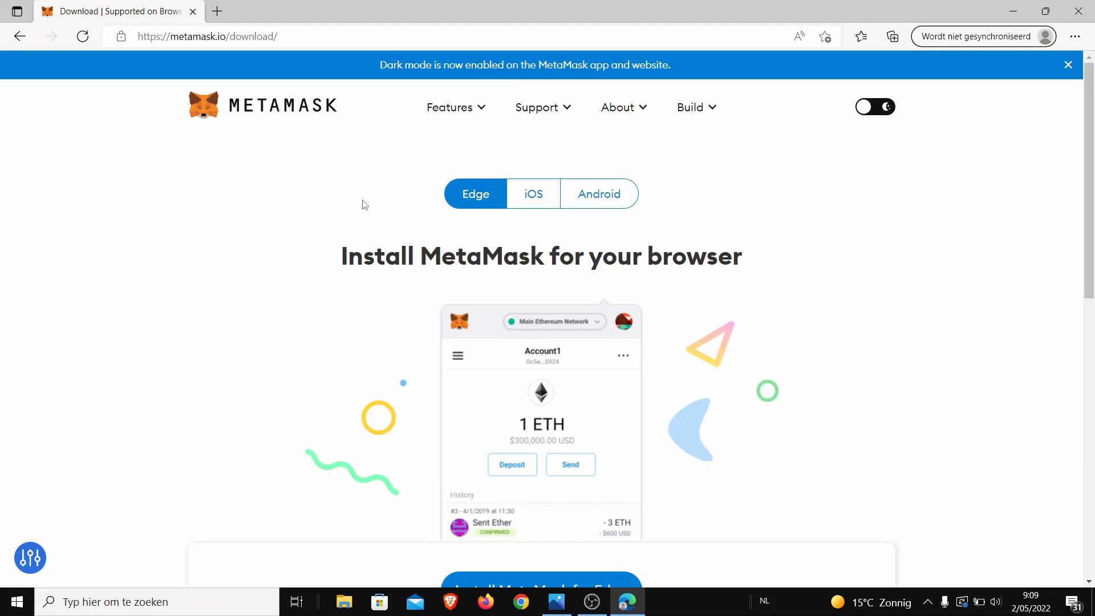
pyautogui.moveTo(565, 142)
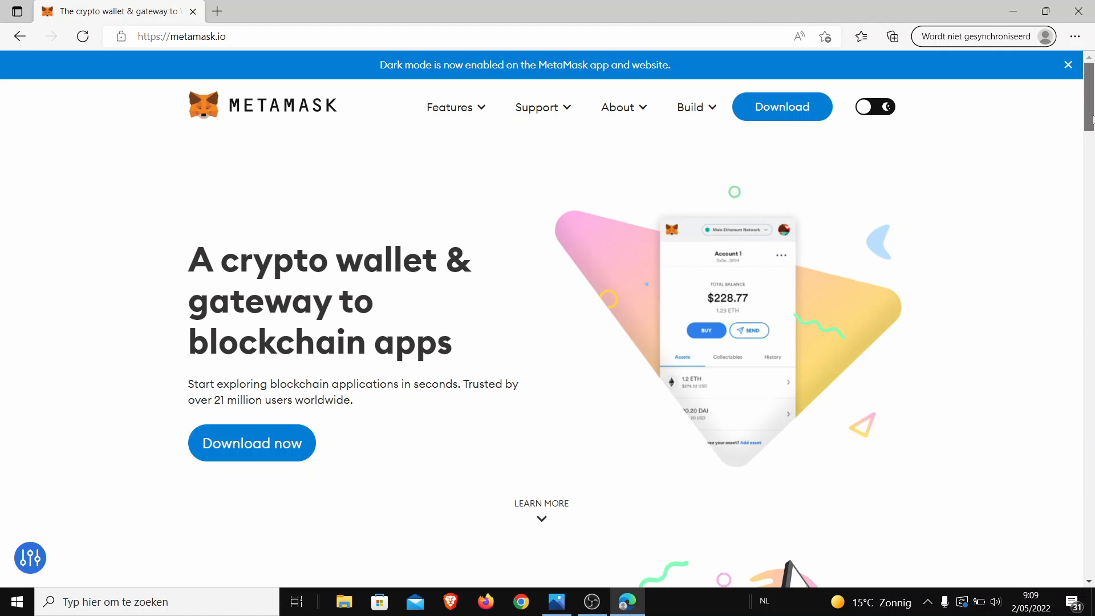
# - Reach MetaMask's download page and continue to its listing in the Microsoft Edge Add-ons store
pyautogui.scroll(-3)
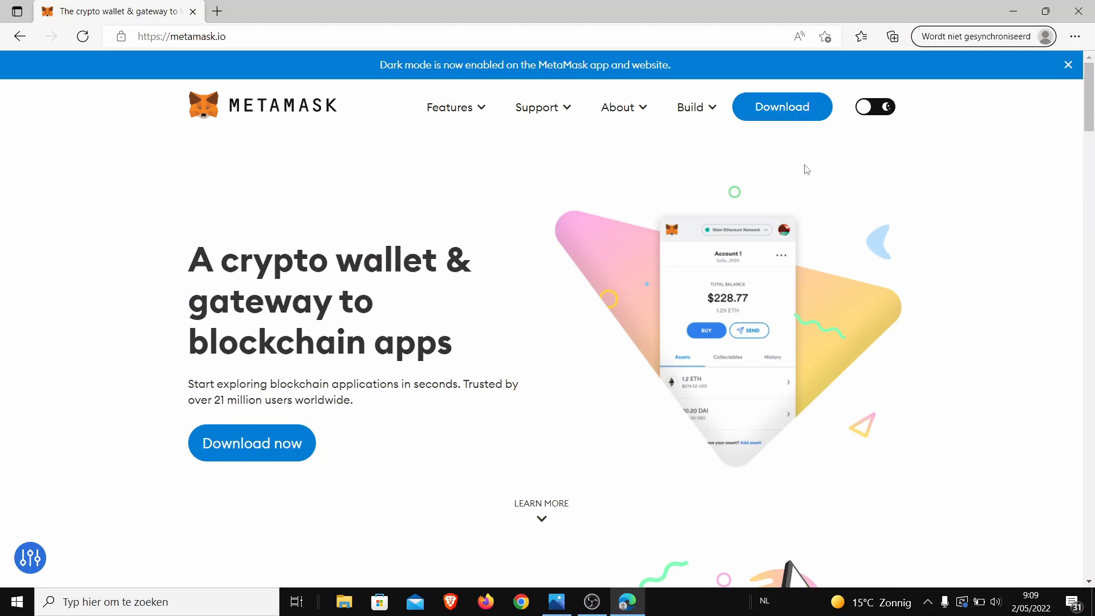
pyautogui.click(251, 442)
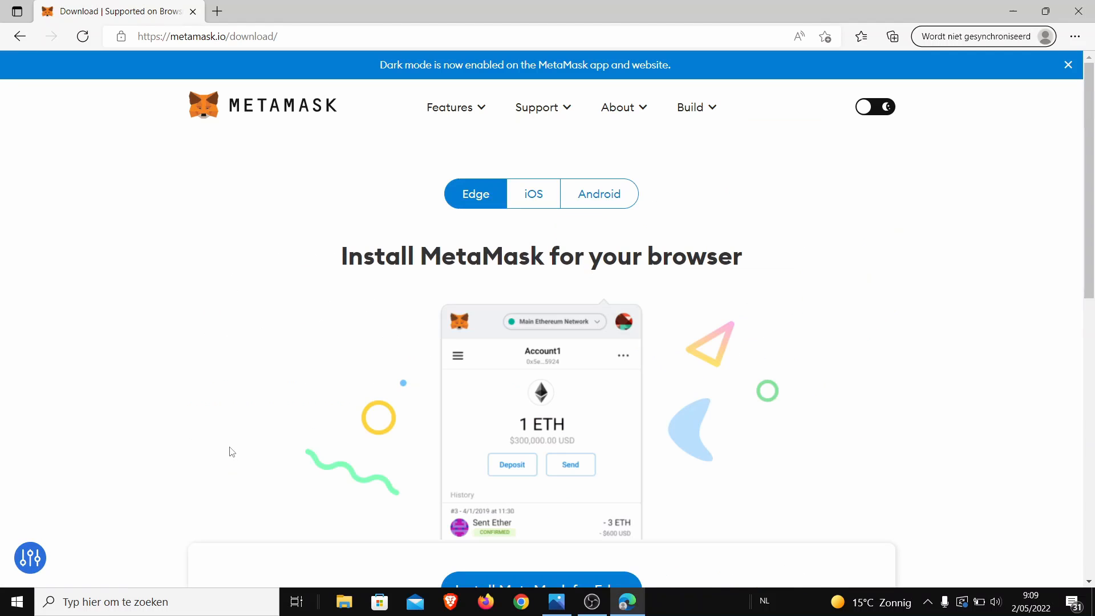
pyautogui.moveTo(872, 255)
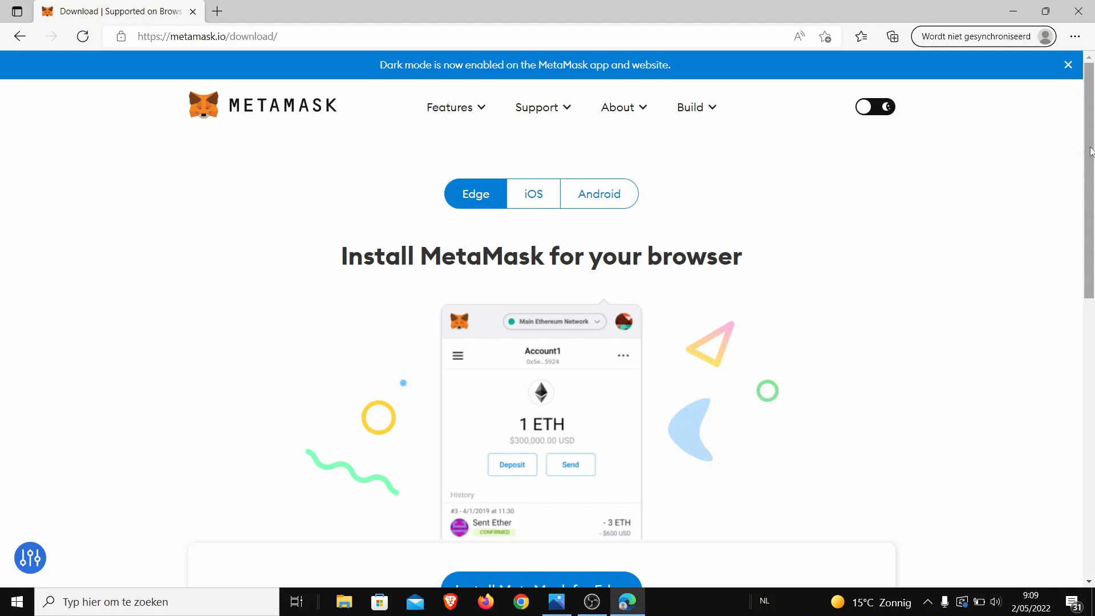
pyautogui.scroll(-3)
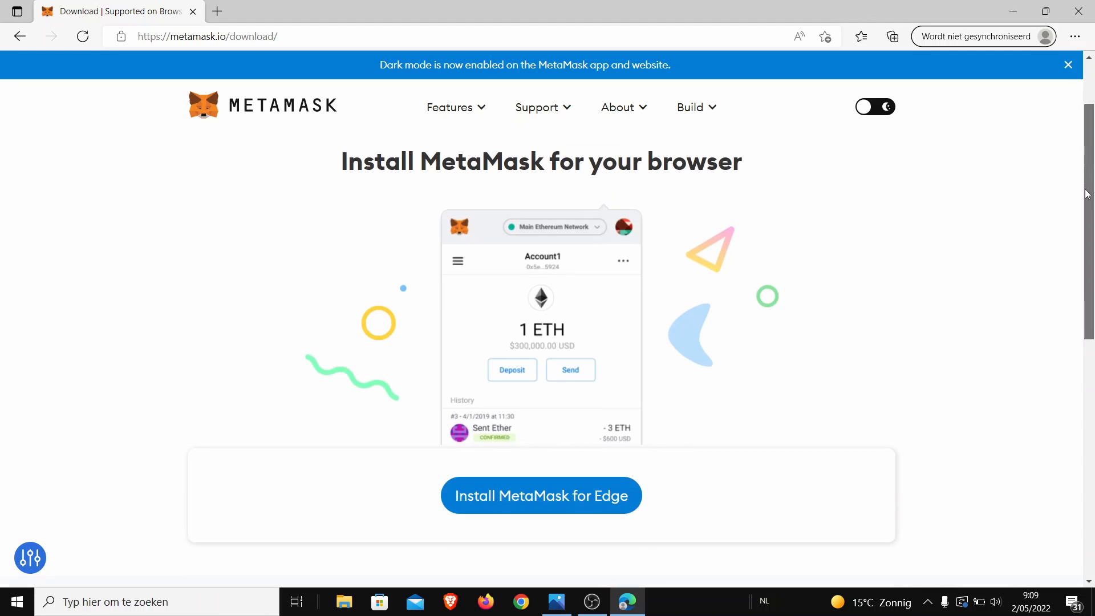
pyautogui.scroll(-3)
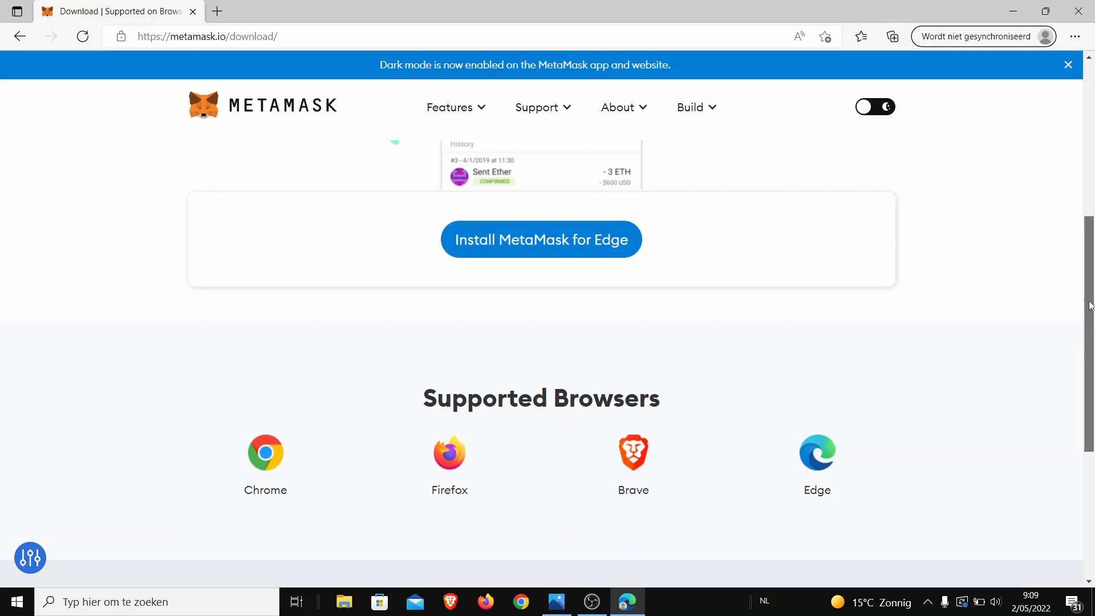
pyautogui.moveTo(240, 411)
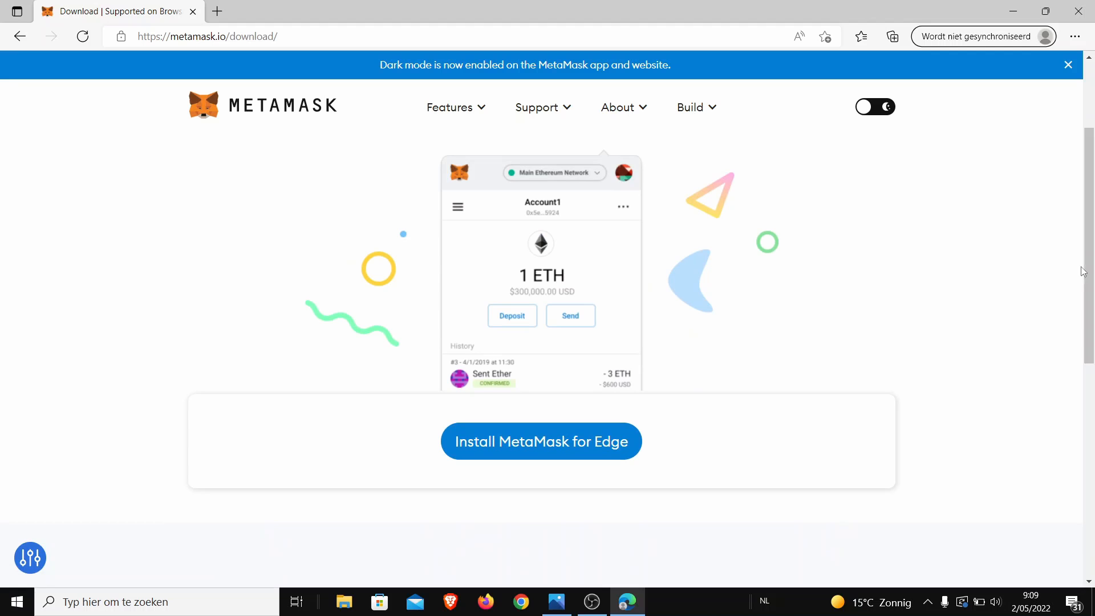
pyautogui.moveTo(523, 456)
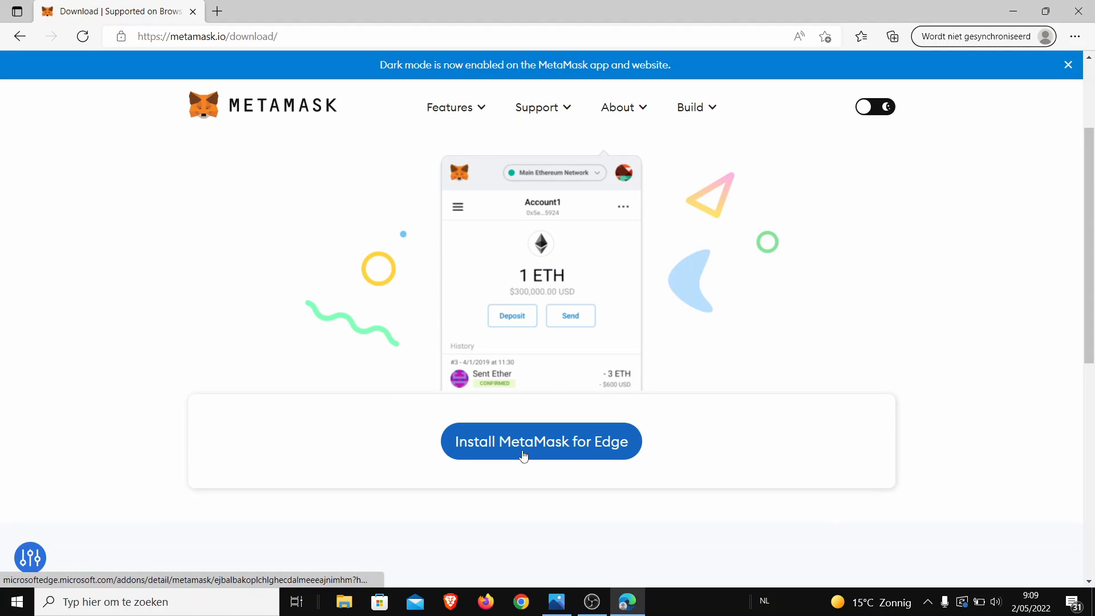
pyautogui.click(540, 441)
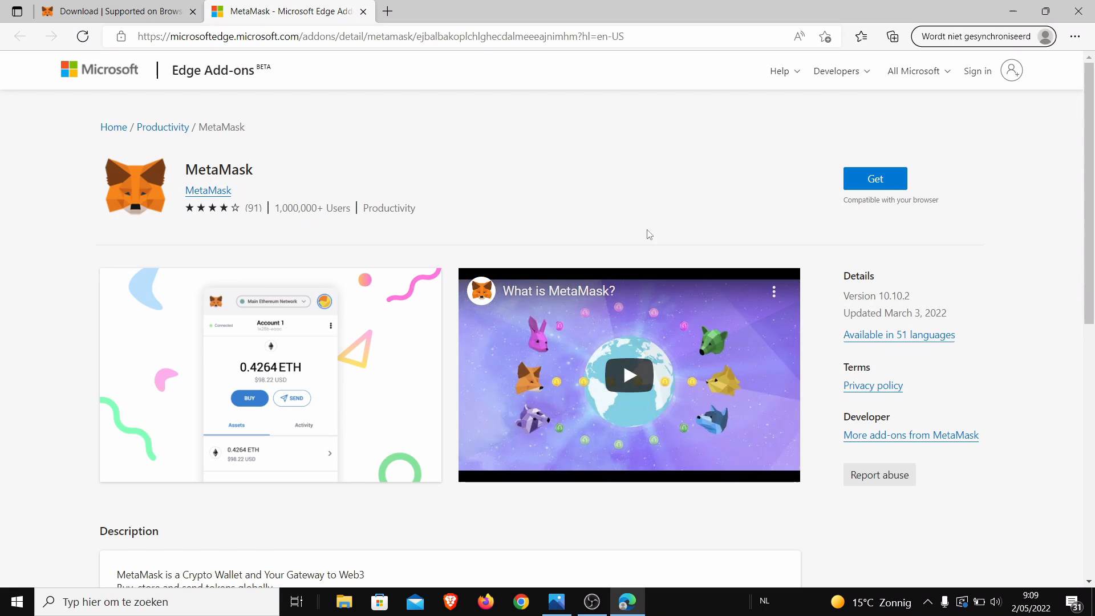
pyautogui.moveTo(599, 226)
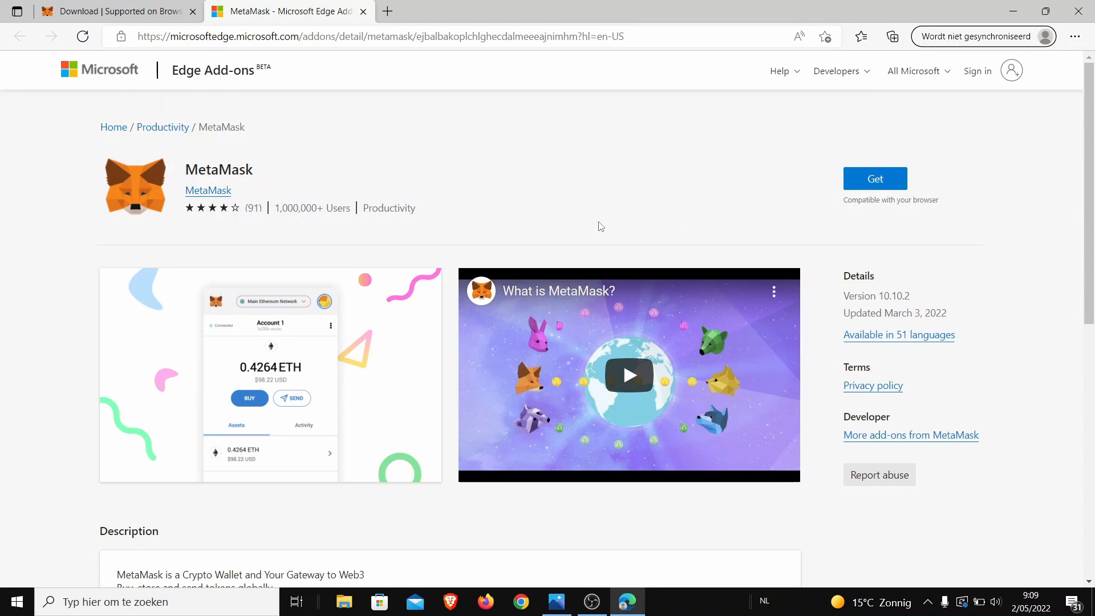
pyautogui.moveTo(829, 183)
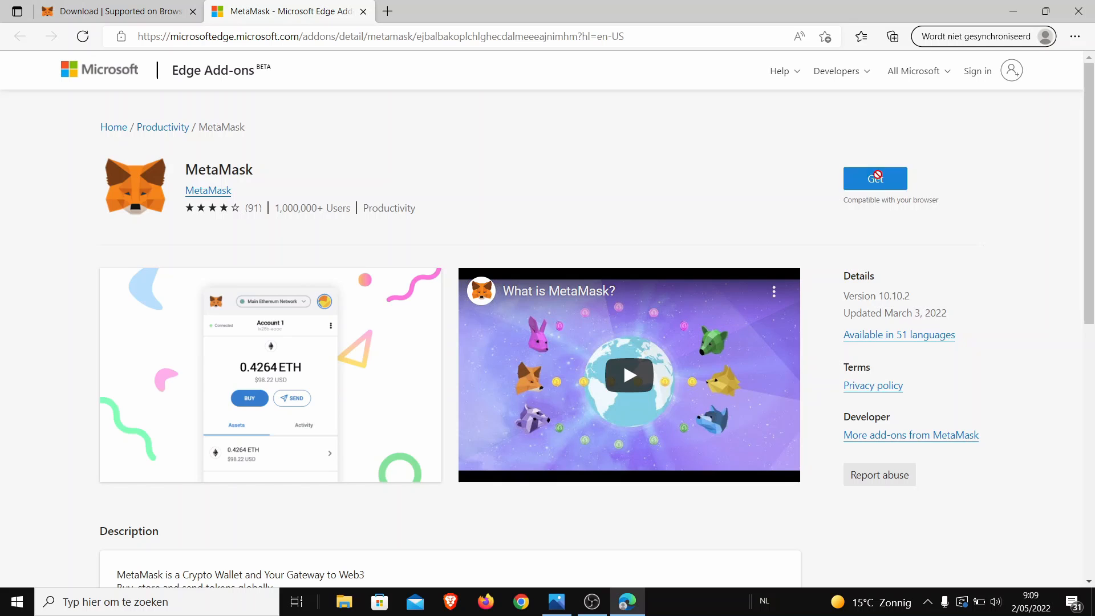
# - Request the MetaMask extension via Get and confirm 'Extensie toevoegen' so its download begins
pyautogui.click(875, 178)
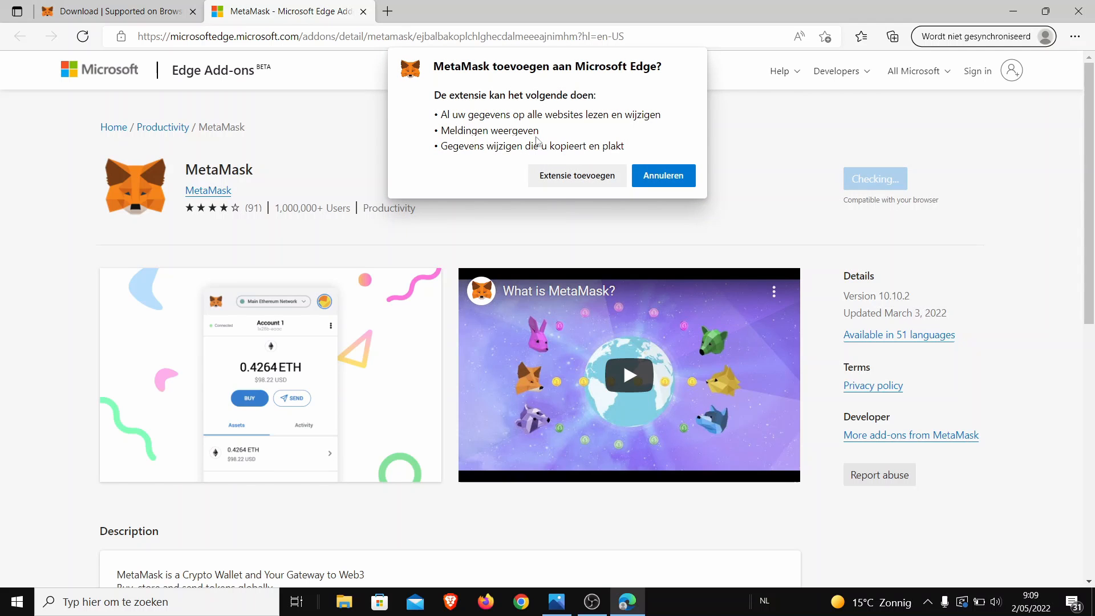
pyautogui.moveTo(577, 176)
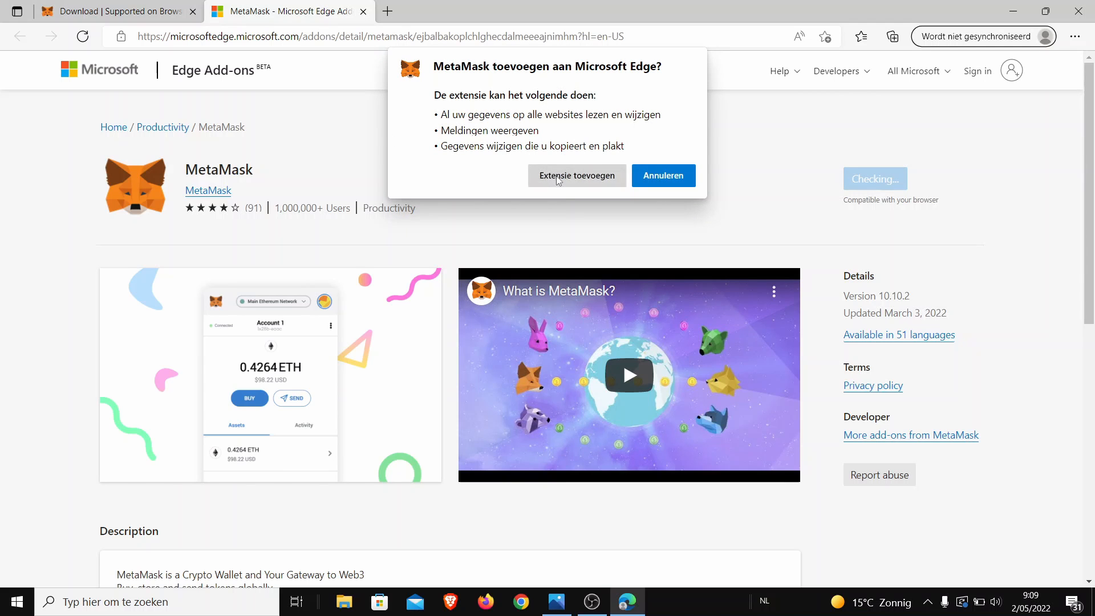
pyautogui.click(576, 176)
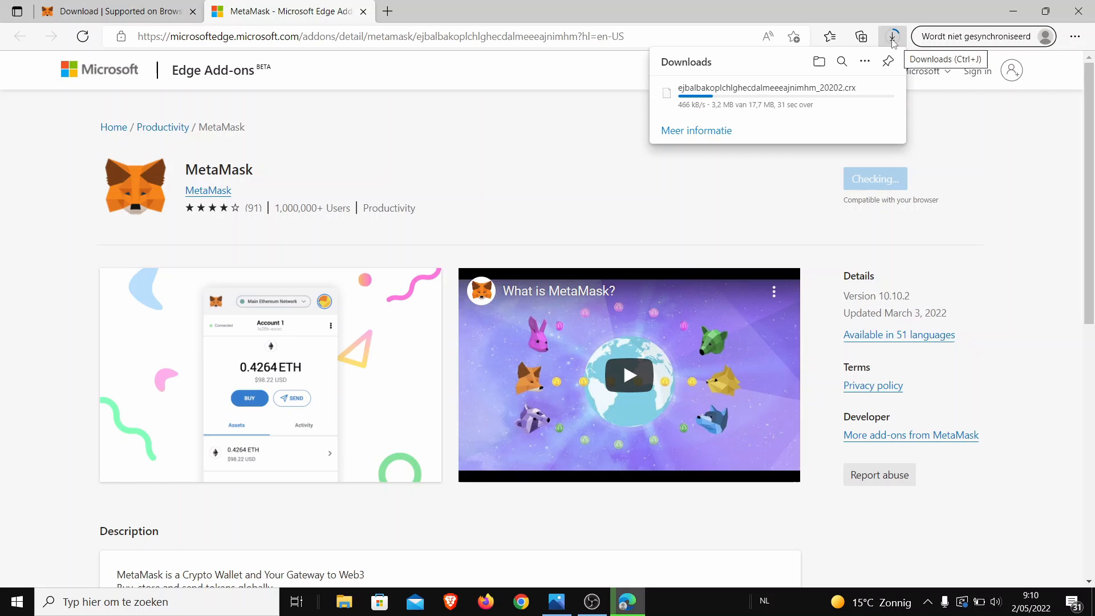
# - Check MetaMask in the Extensions menu and let its welcome page open in a new tab
pyautogui.click(827, 36)
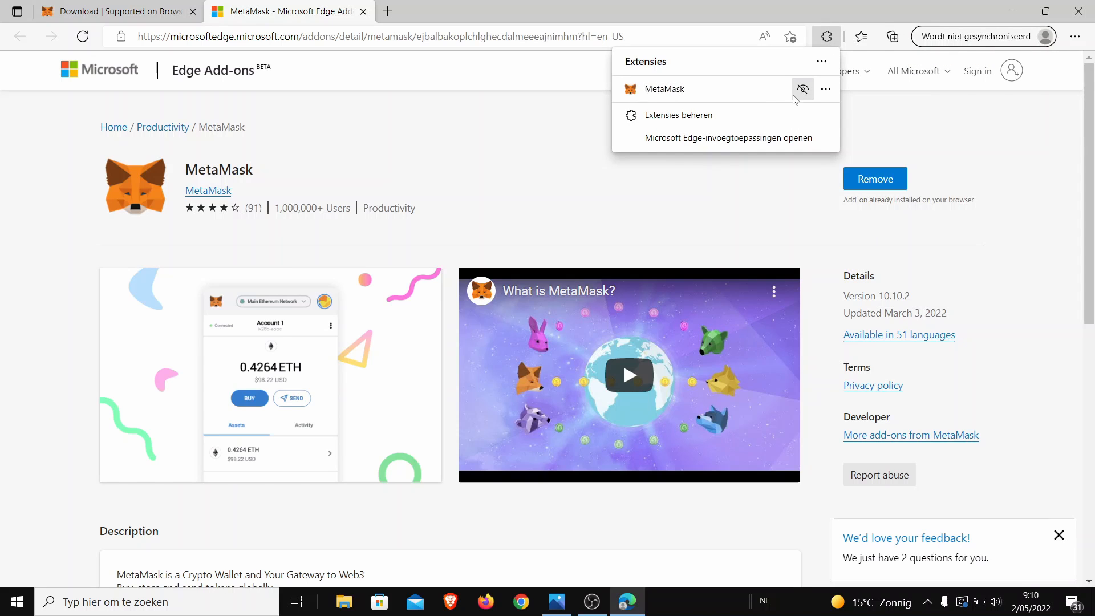
pyautogui.click(663, 89)
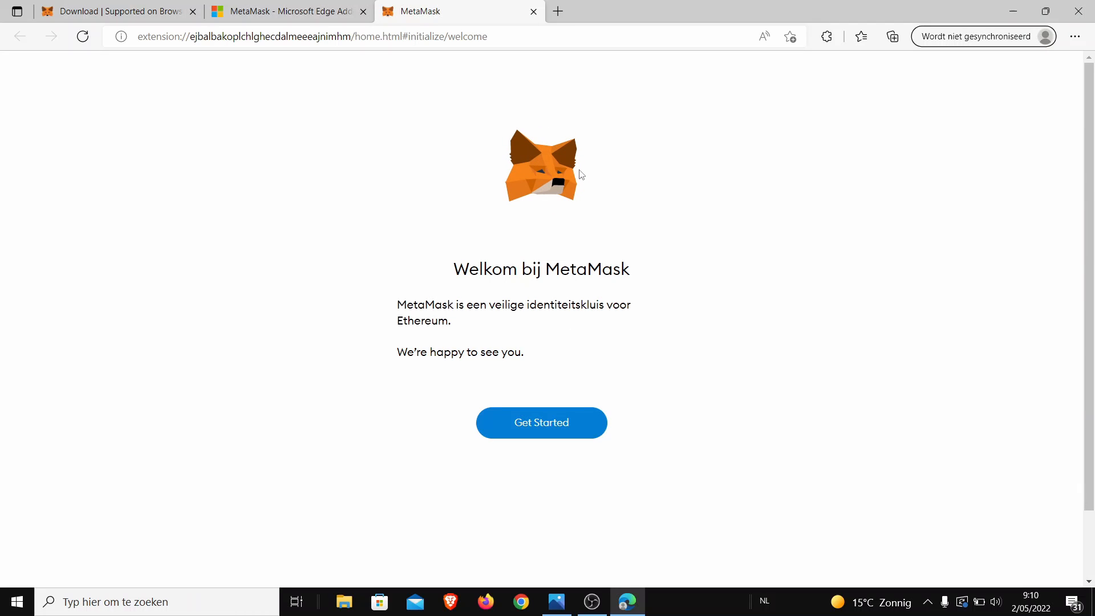
# - Choose Get Started on 'Welkom bij MetaMask' to reach the import-or-create wallet choice
pyautogui.click(541, 422)
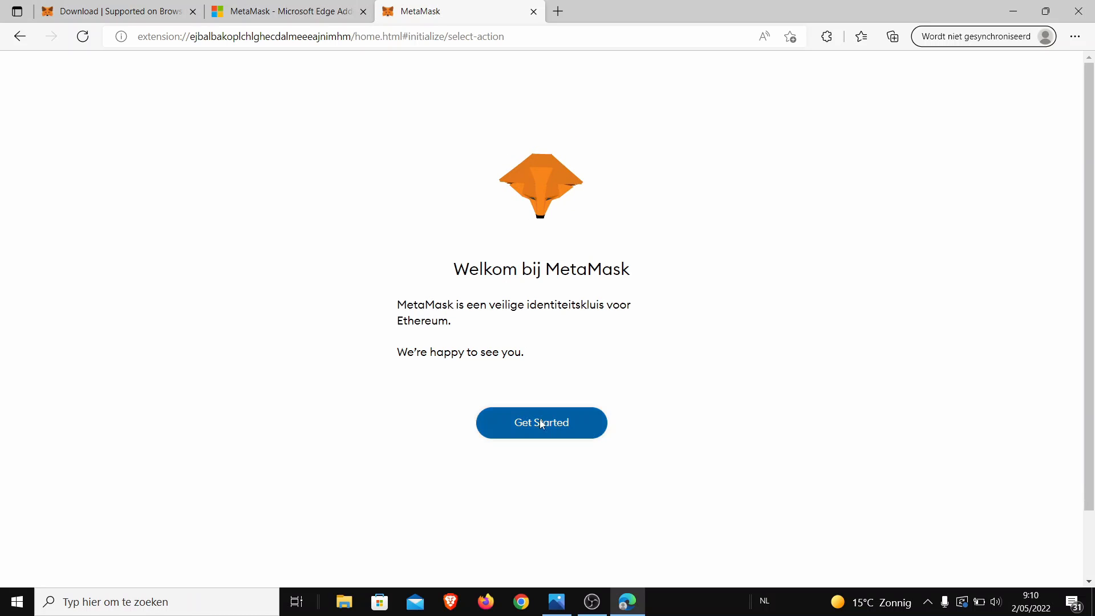
pyautogui.click(541, 422)
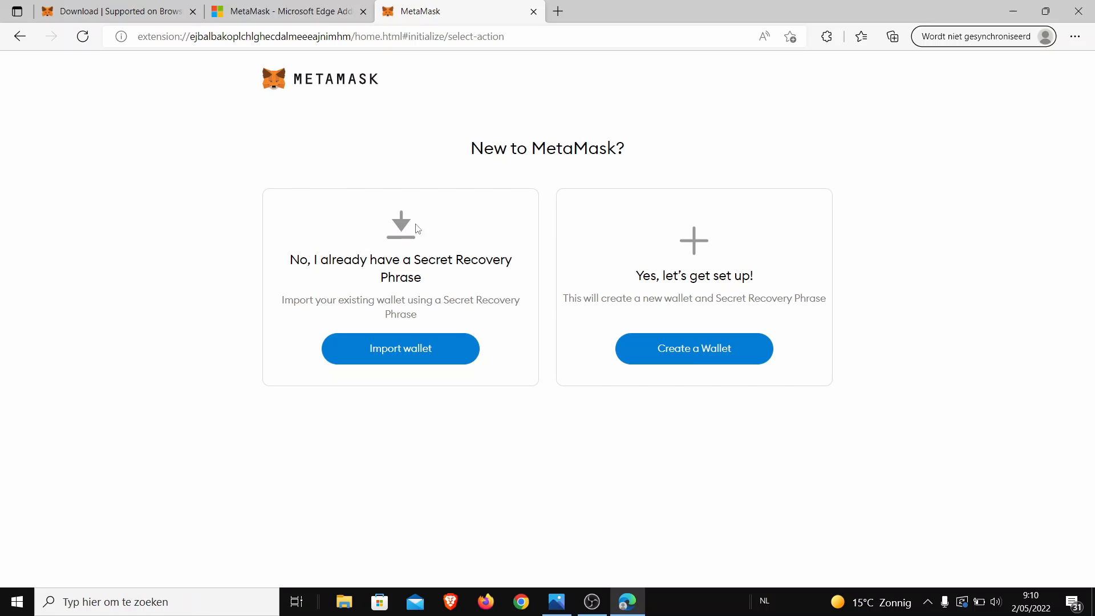
pyautogui.moveTo(647, 272)
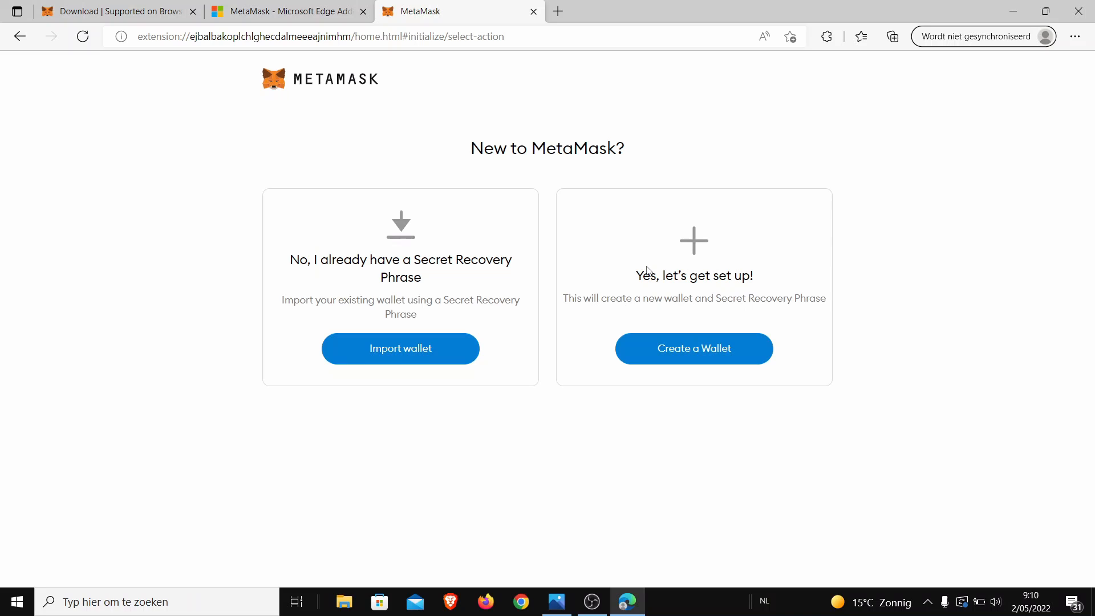
pyautogui.moveTo(321, 266)
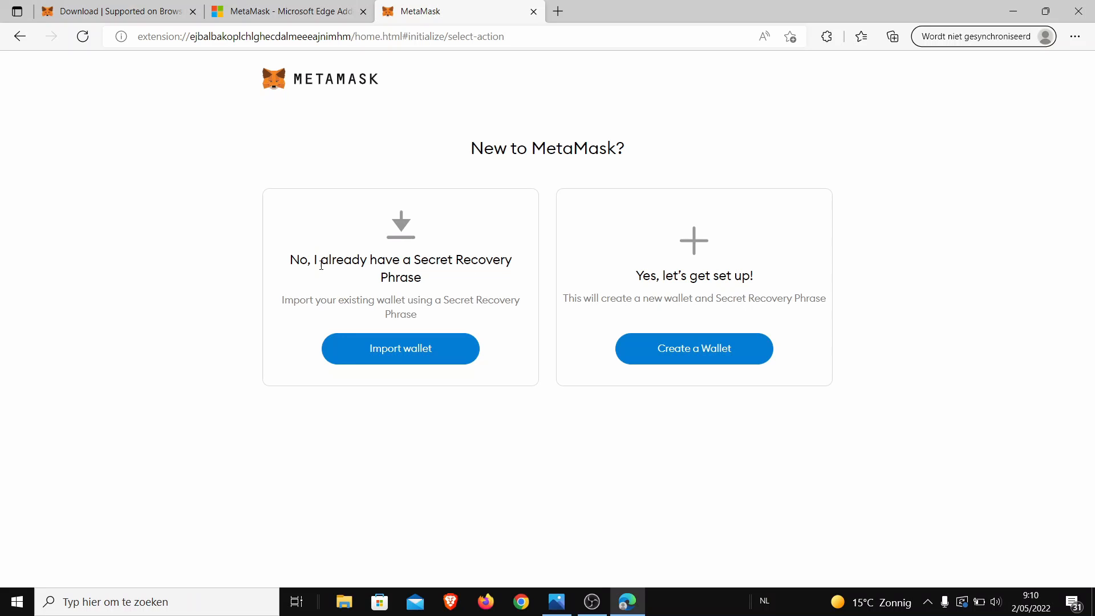
pyautogui.moveTo(484, 267)
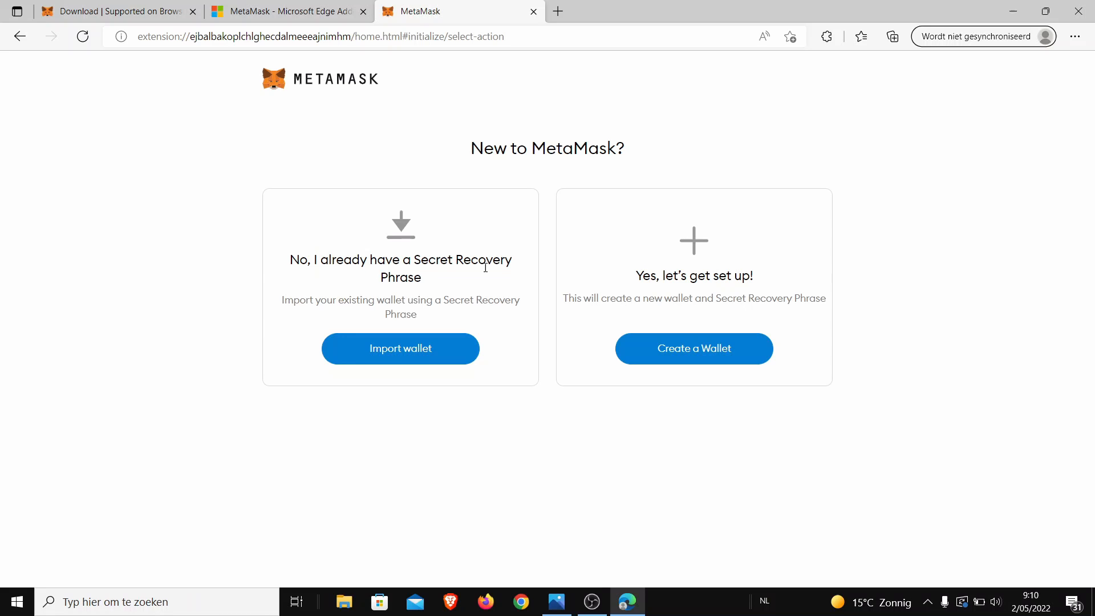
pyautogui.moveTo(363, 282)
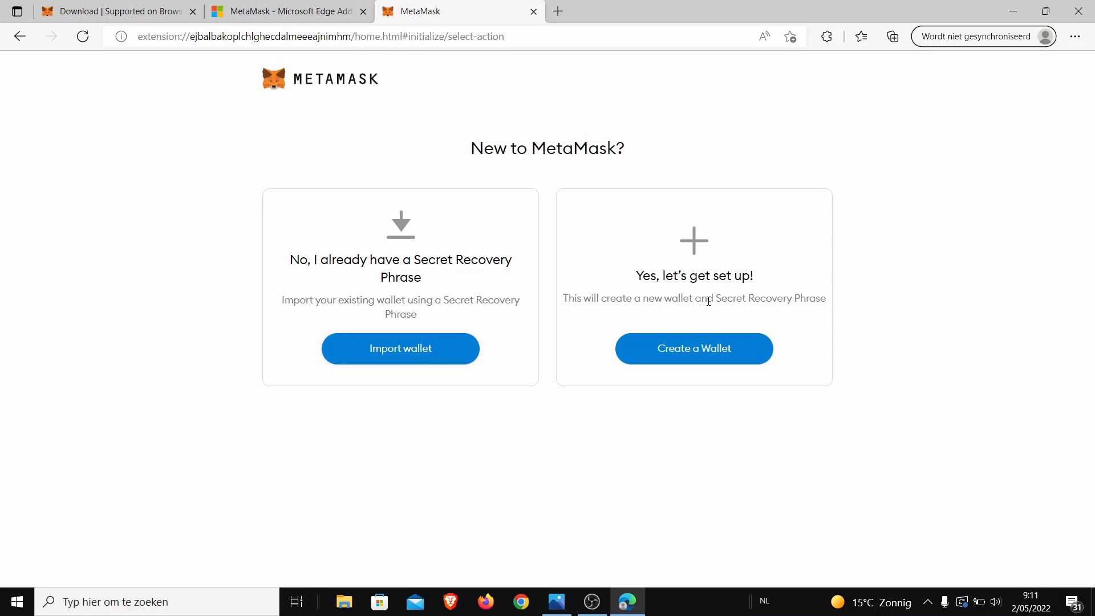
pyautogui.moveTo(646, 271)
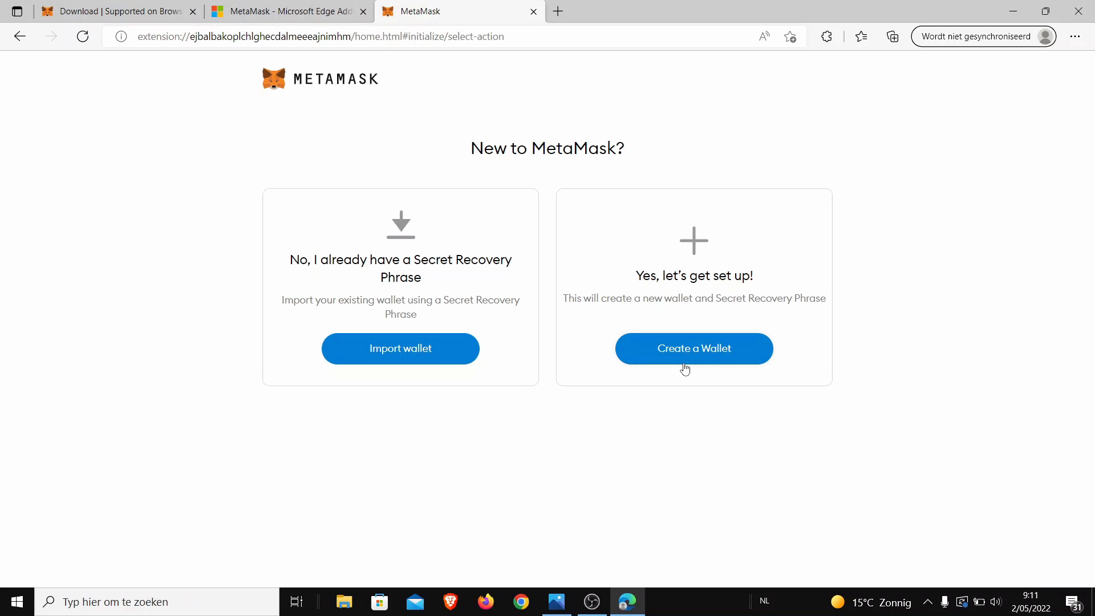
pyautogui.moveTo(693, 253)
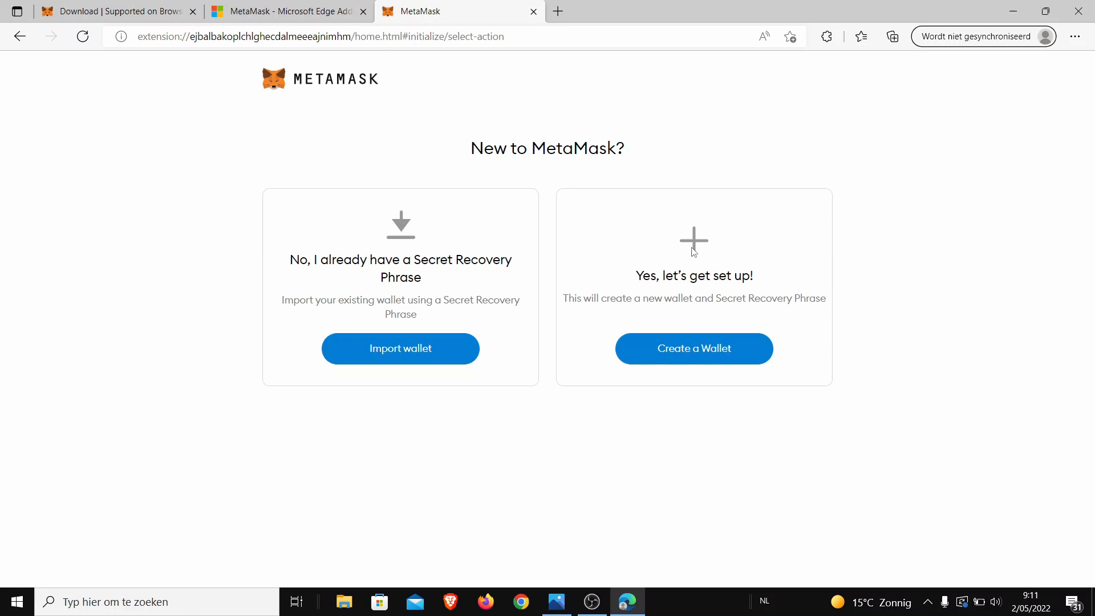
pyautogui.click(693, 349)
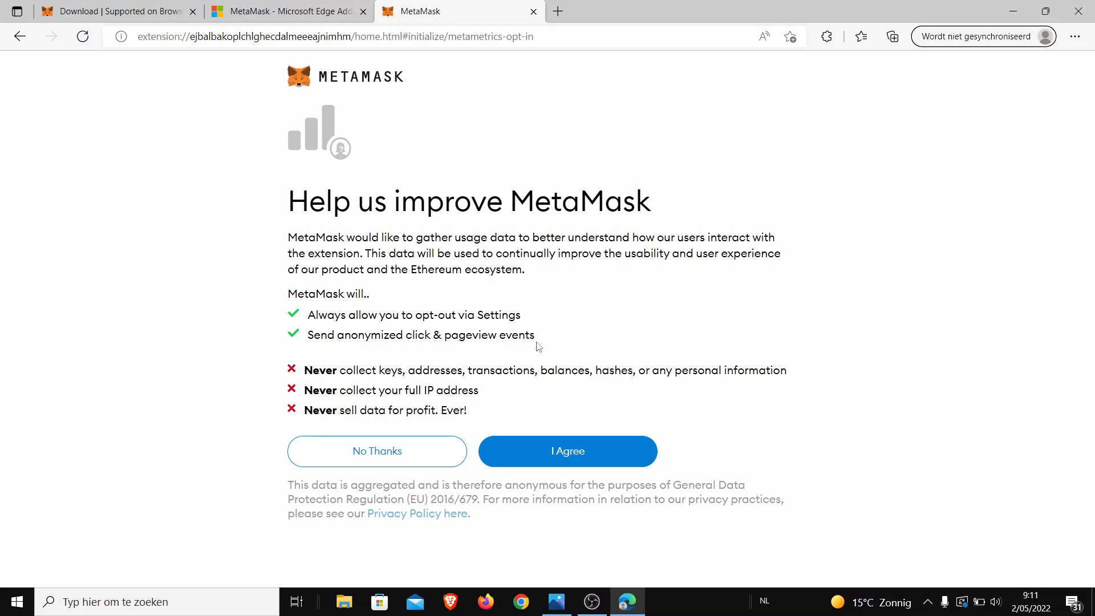
pyautogui.moveTo(843, 275)
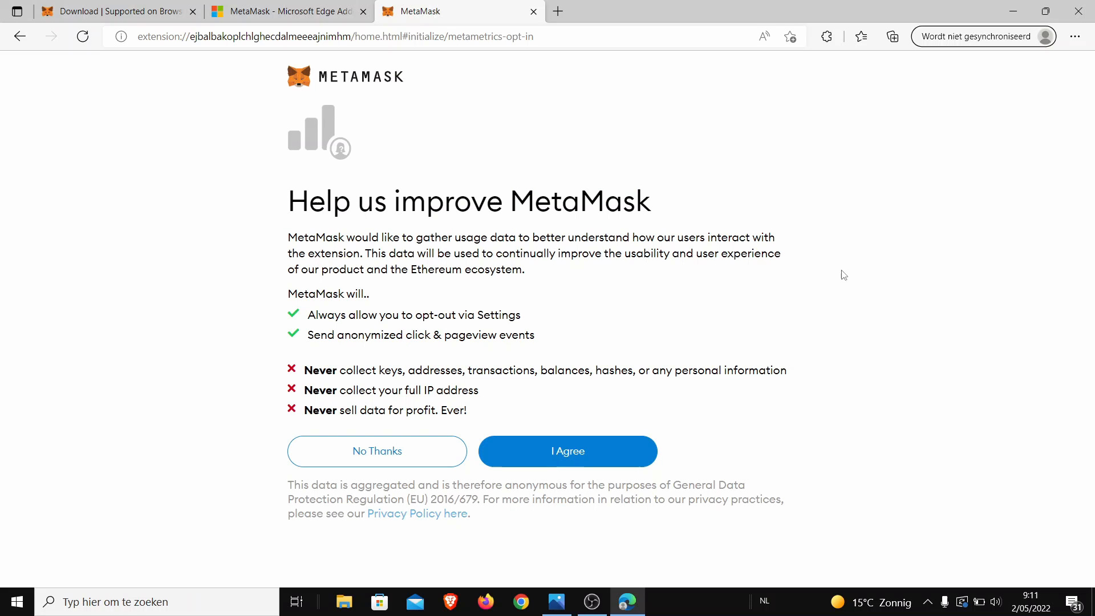
pyautogui.moveTo(322, 396)
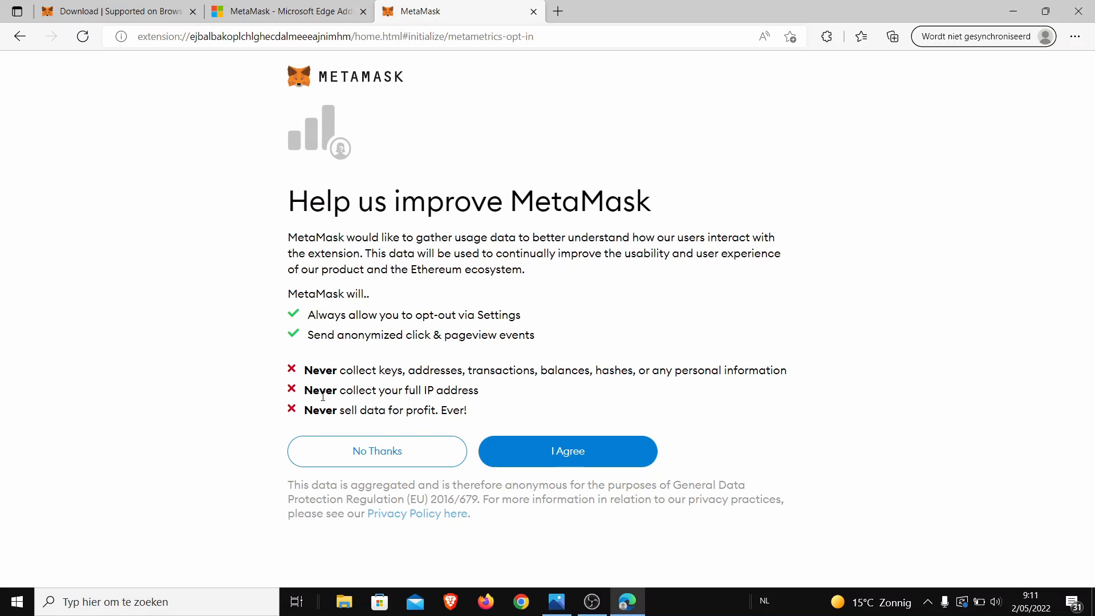
pyautogui.moveTo(599, 229)
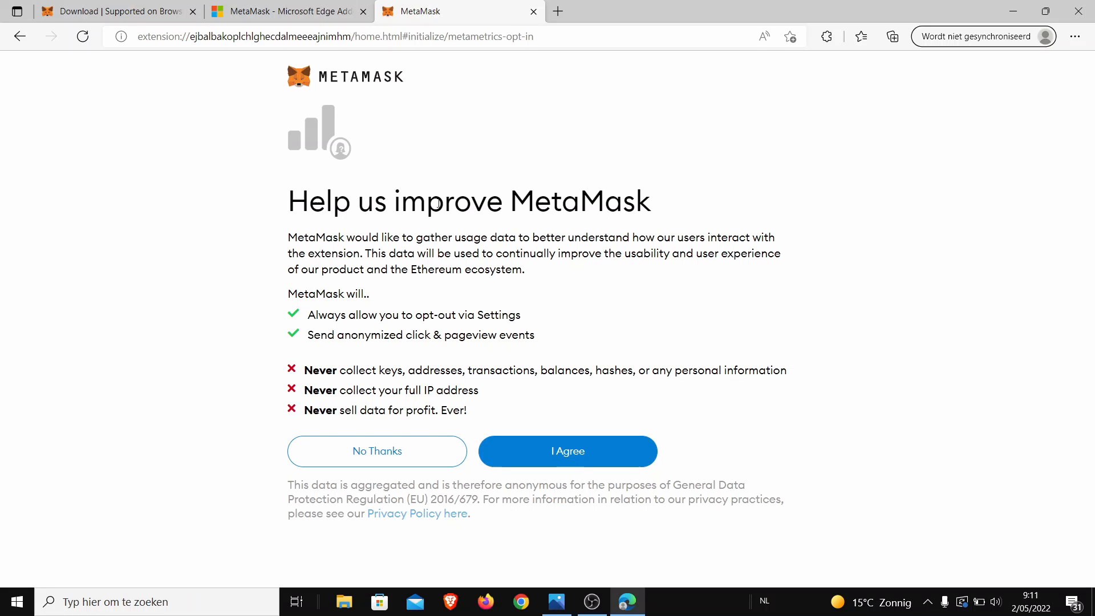
pyautogui.moveTo(336, 287)
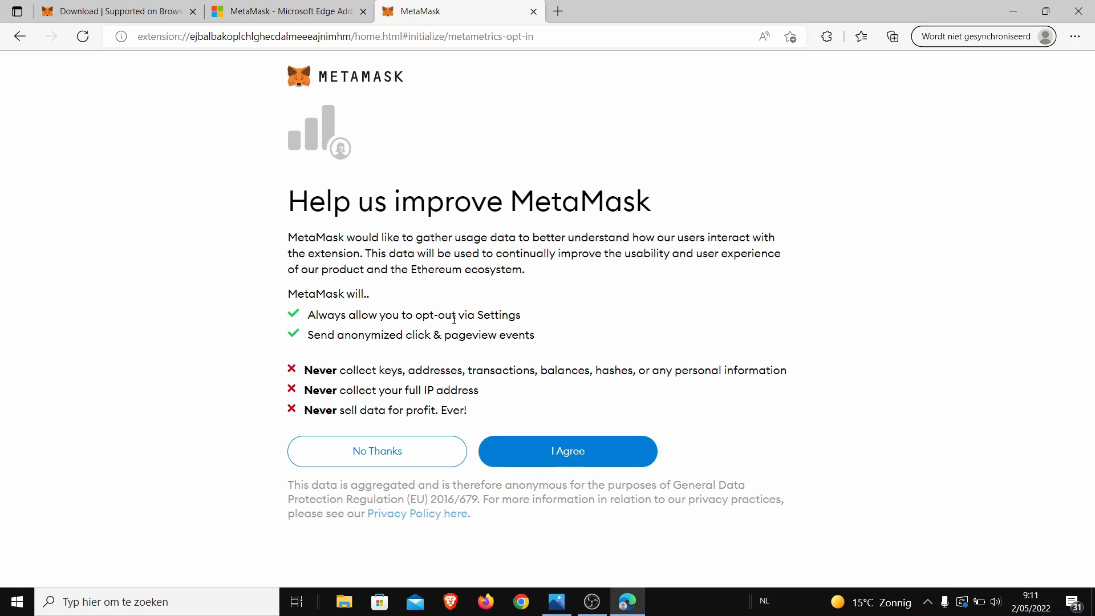
pyautogui.moveTo(347, 341)
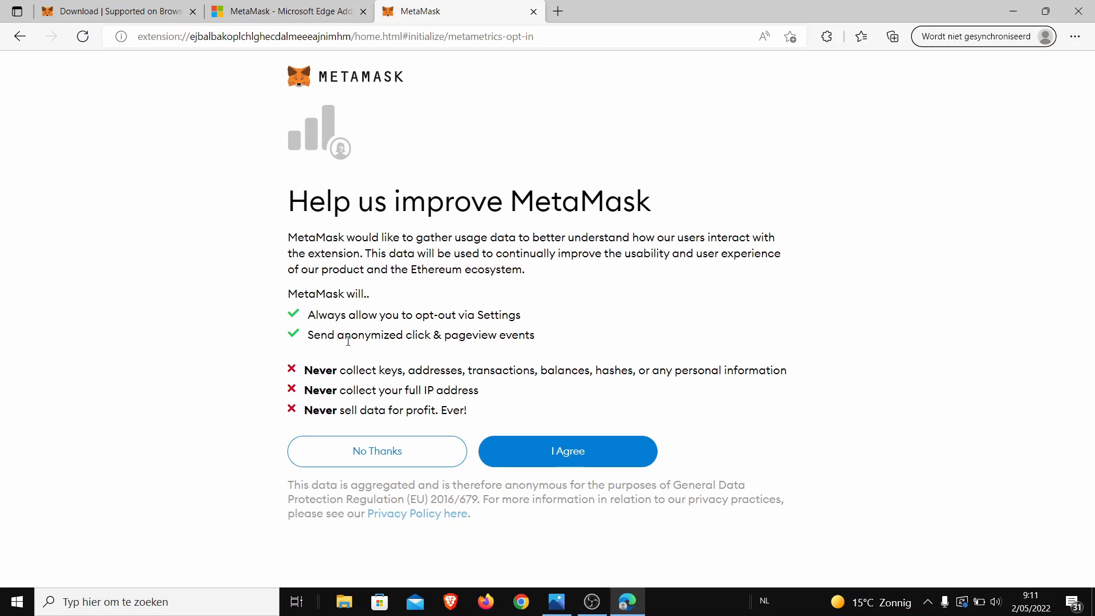
pyautogui.moveTo(496, 347)
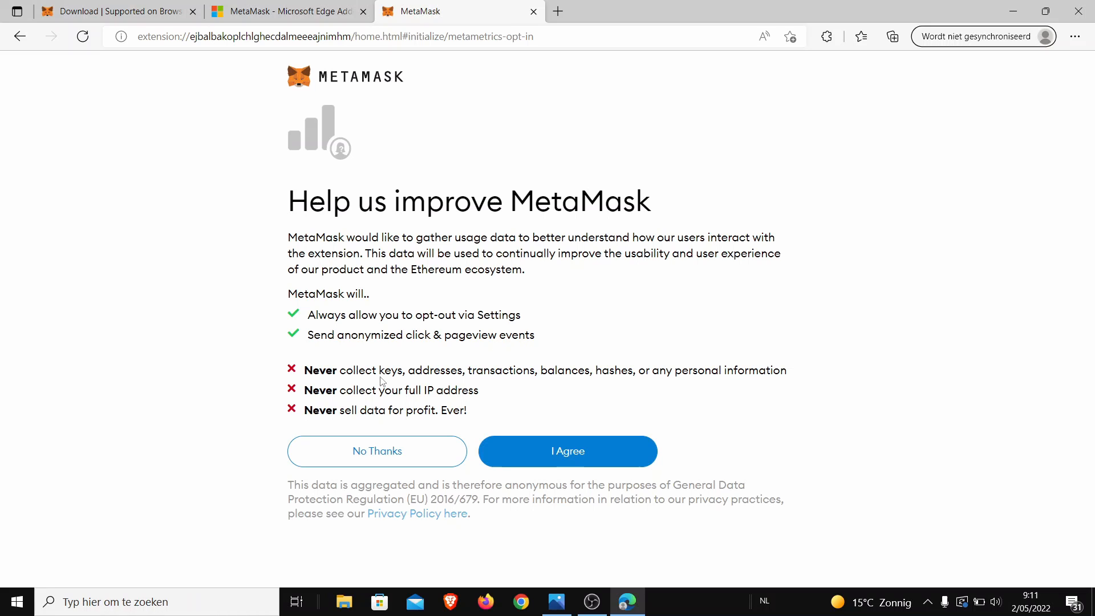
pyautogui.moveTo(447, 369)
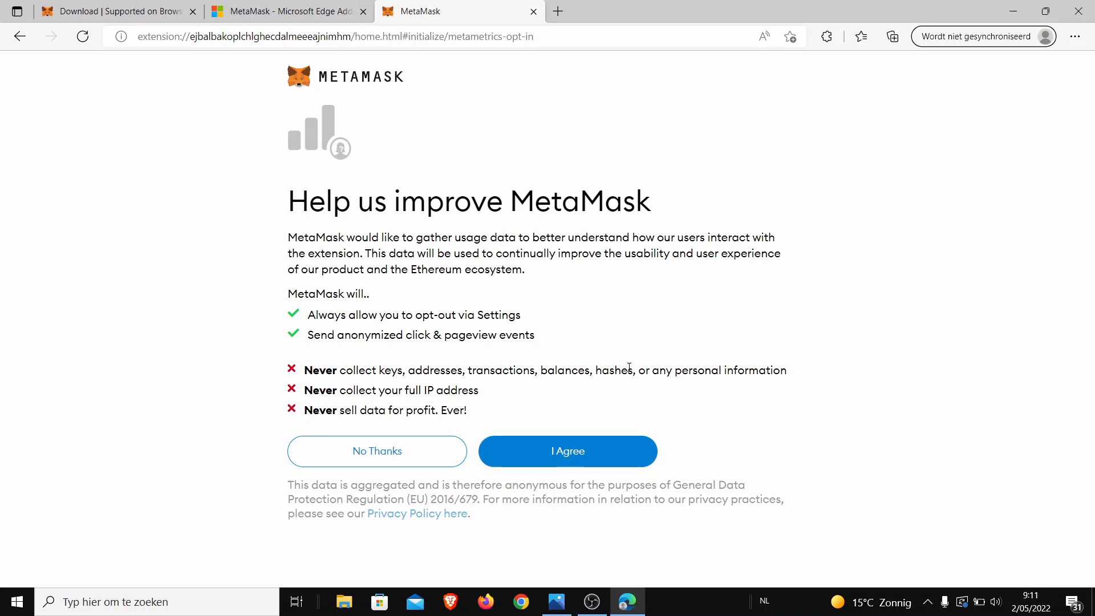
pyautogui.moveTo(523, 433)
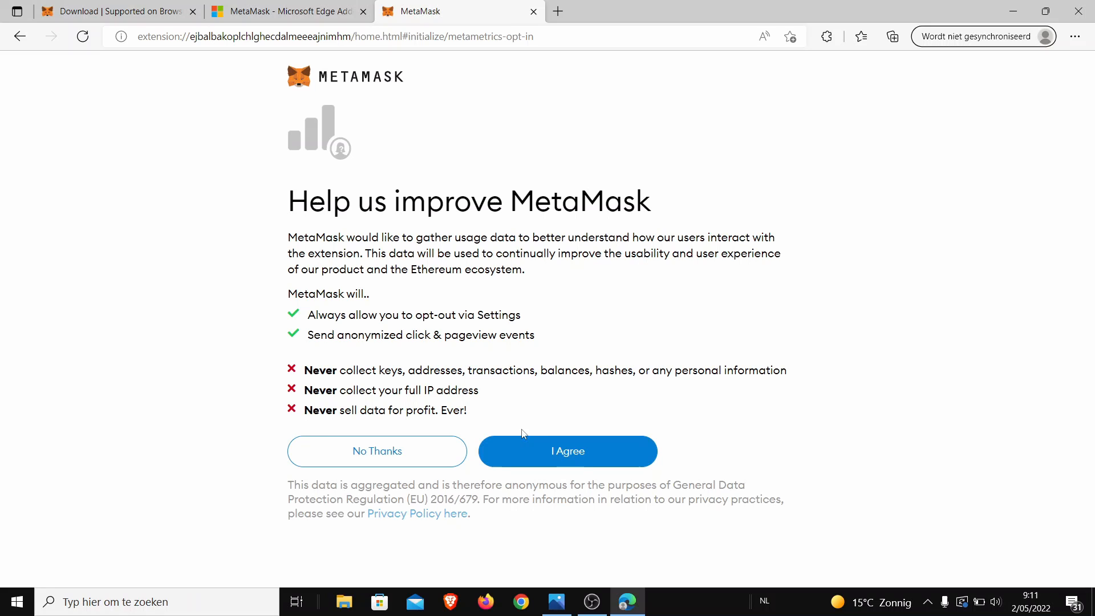
pyautogui.moveTo(234, 391)
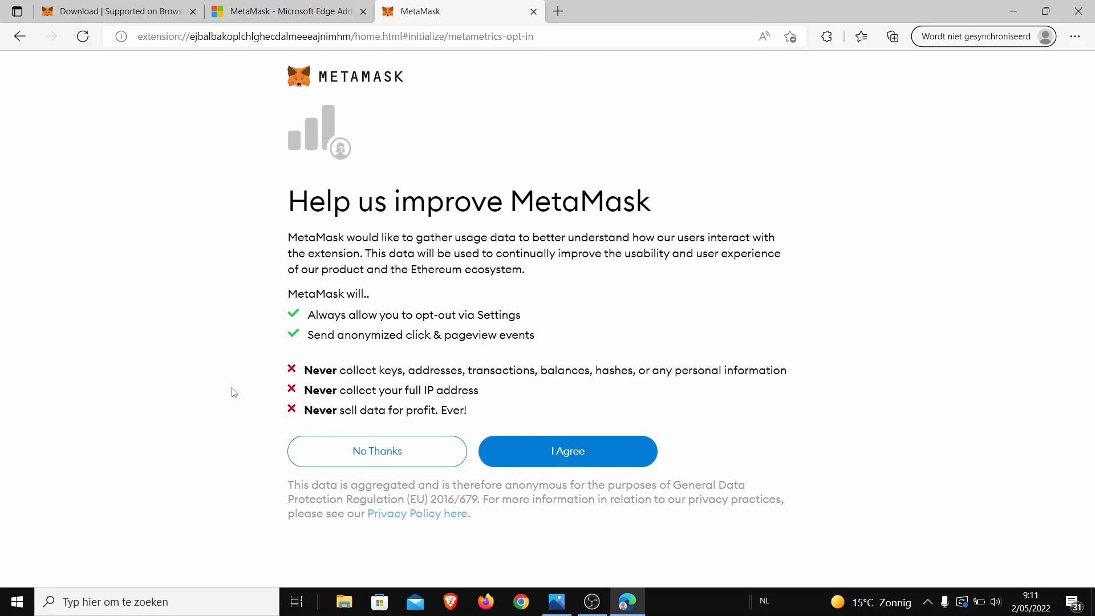
pyautogui.moveTo(478, 440)
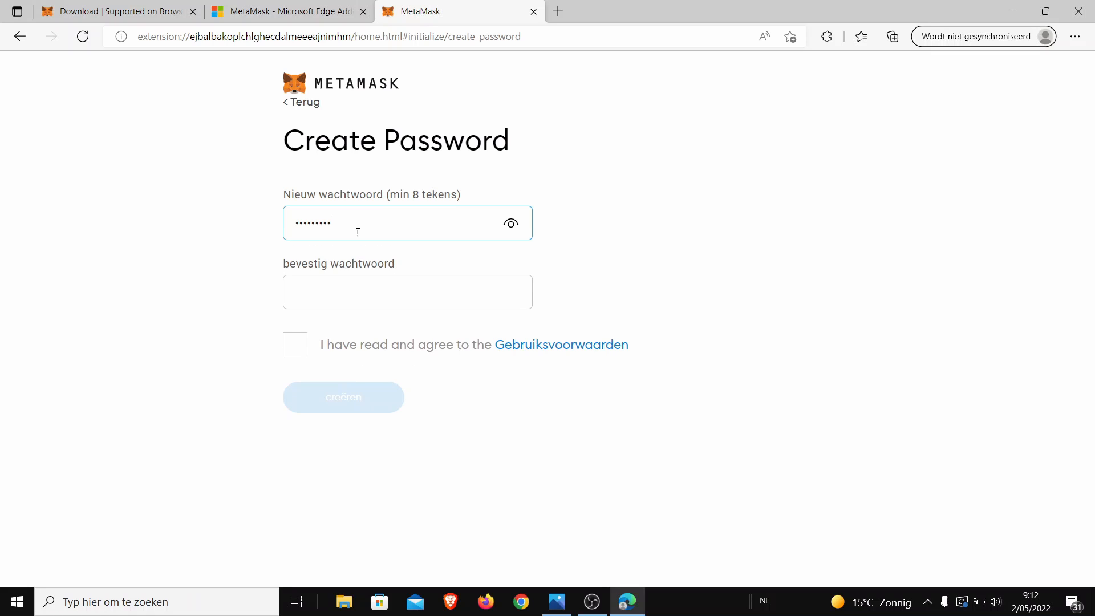
# - Confirm the new wallet password with terms accepted and submit it via 'creëren'
pyautogui.click(294, 344)
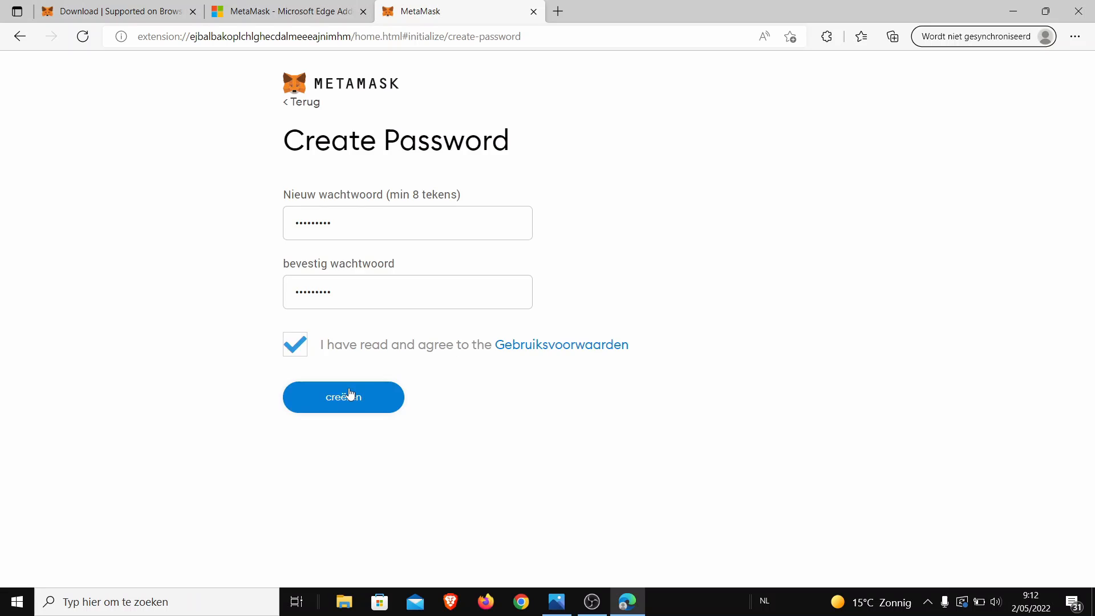
pyautogui.click(344, 397)
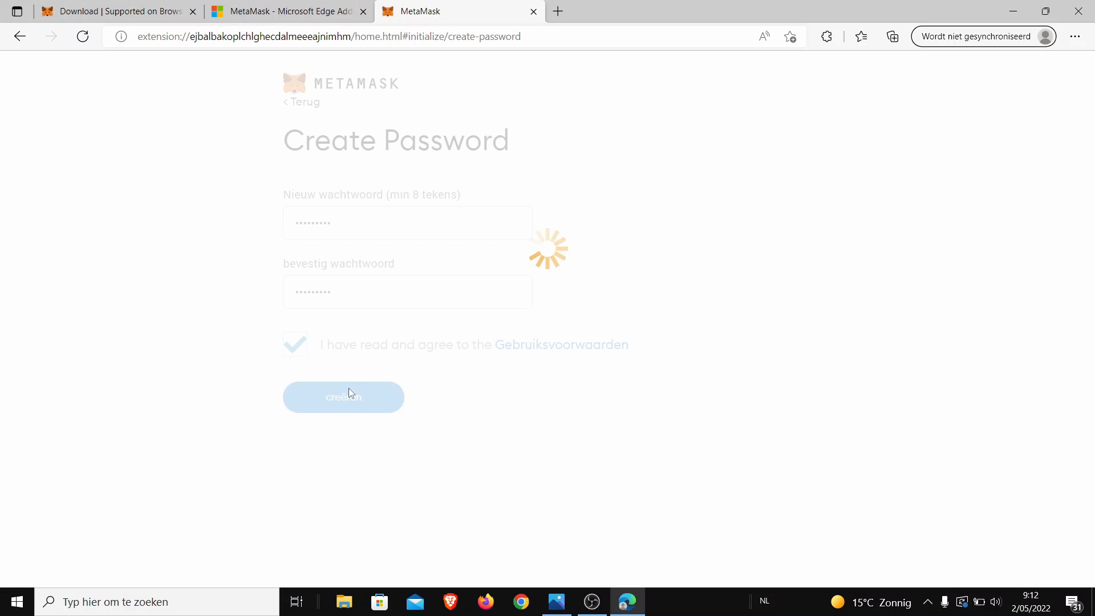
# - Pass the 'Secure your wallet' intro via 'volgende' to reach the Secret Recovery Phrase page
pyautogui.click(343, 397)
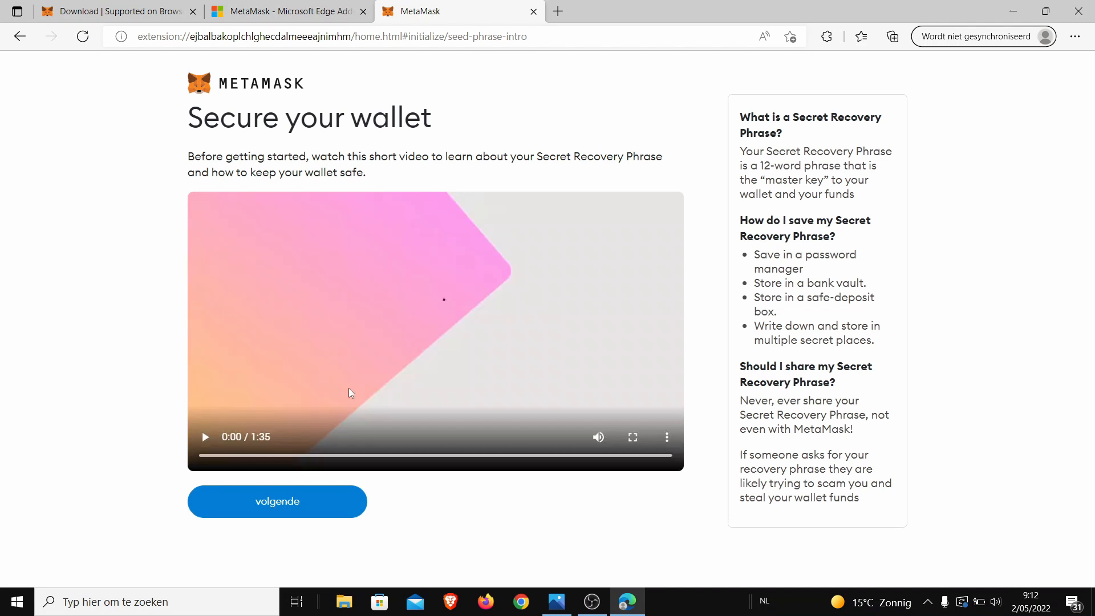
pyautogui.moveTo(420, 348)
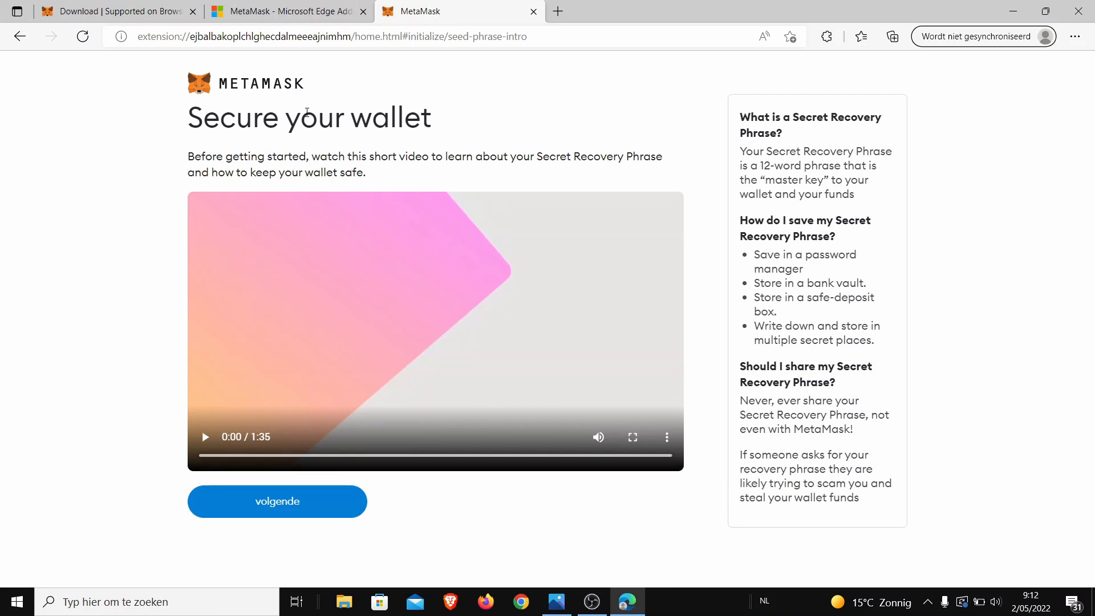
pyautogui.moveTo(249, 152)
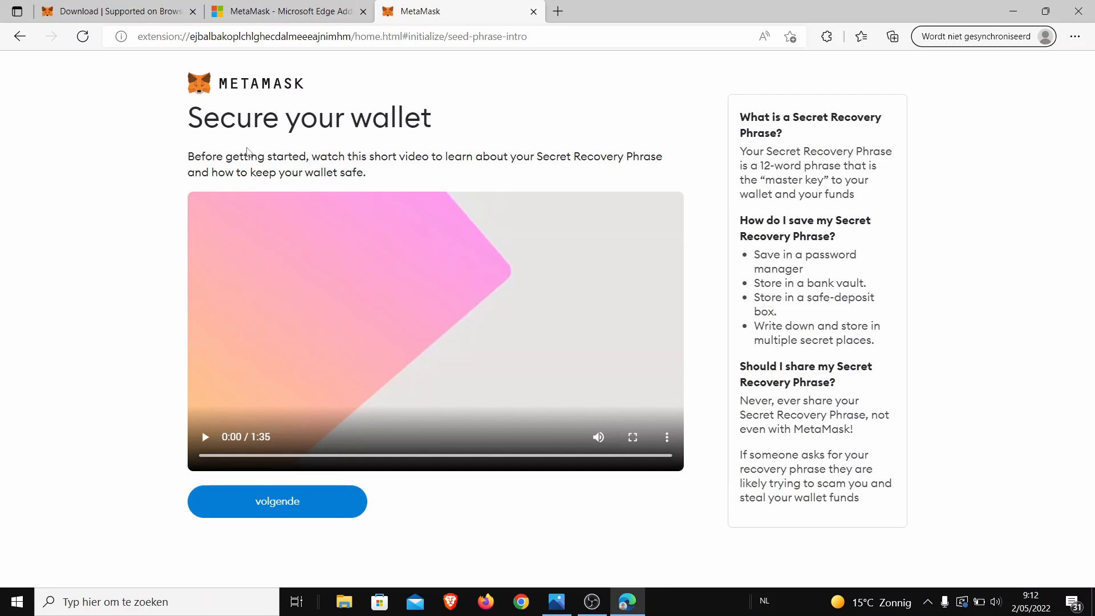
pyautogui.moveTo(716, 202)
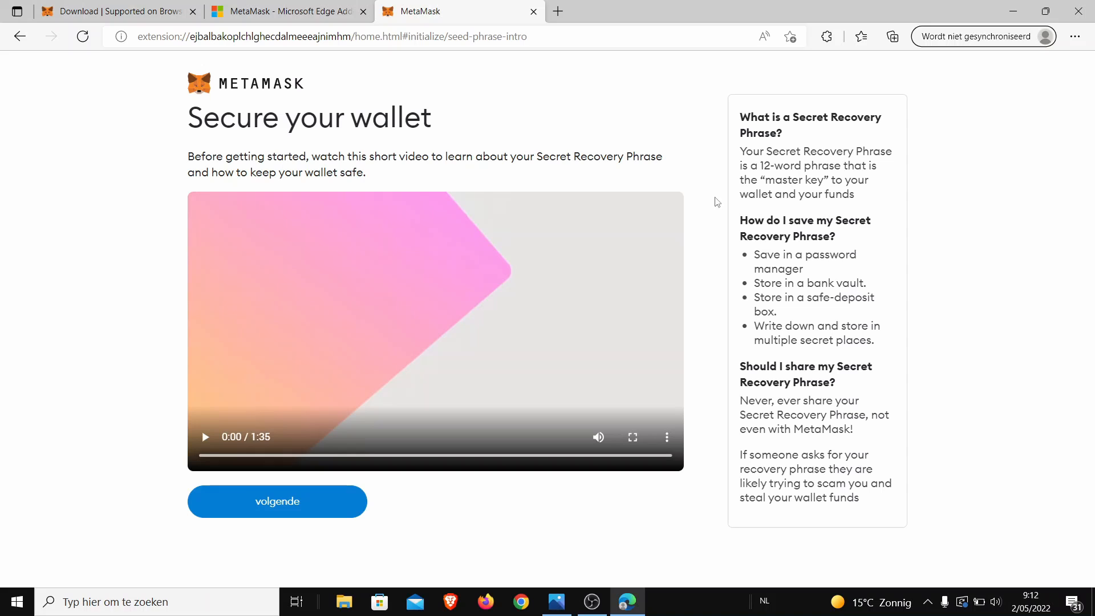
pyautogui.moveTo(781, 253)
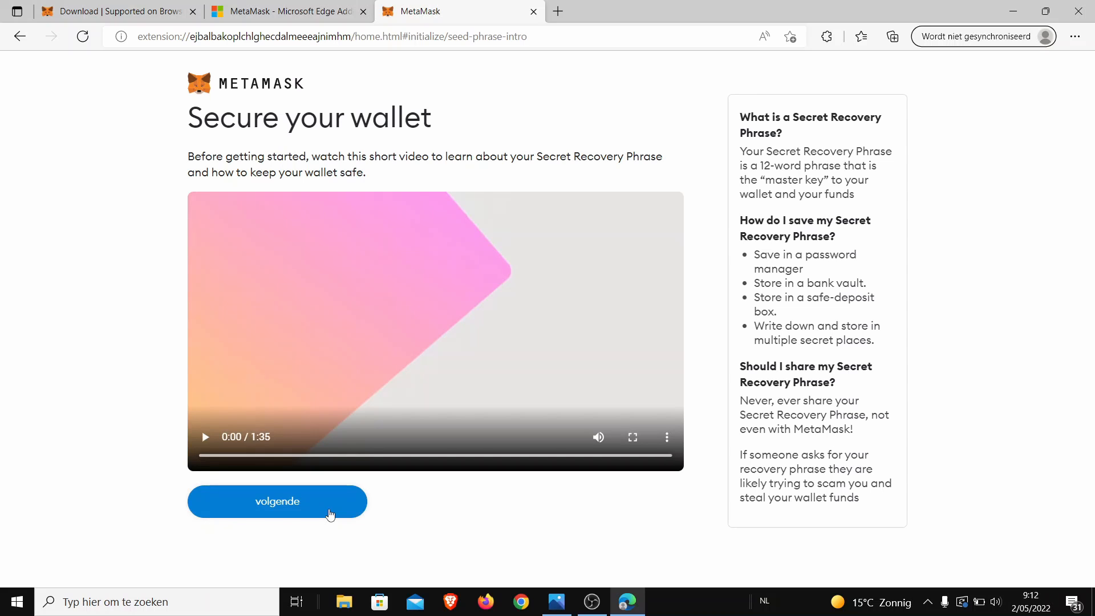
pyautogui.click(276, 501)
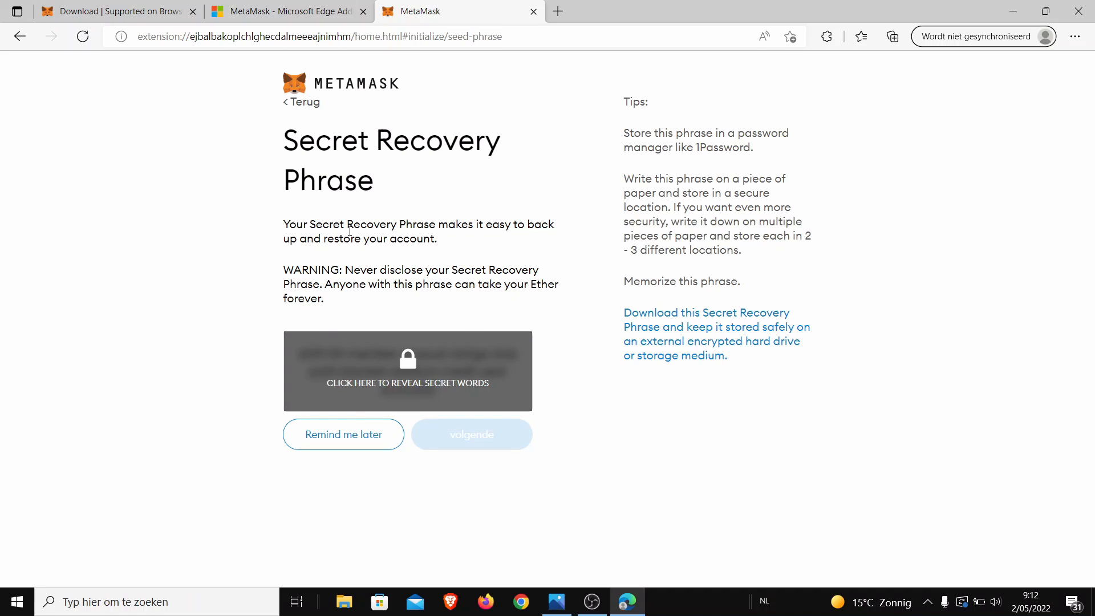
pyautogui.moveTo(631, 383)
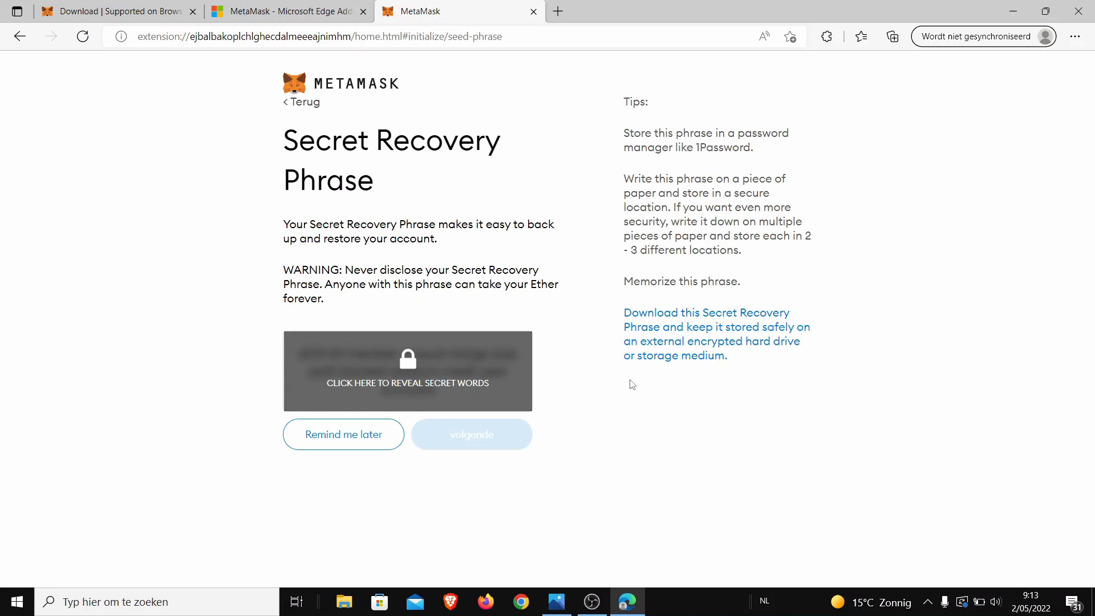
pyautogui.click(471, 434)
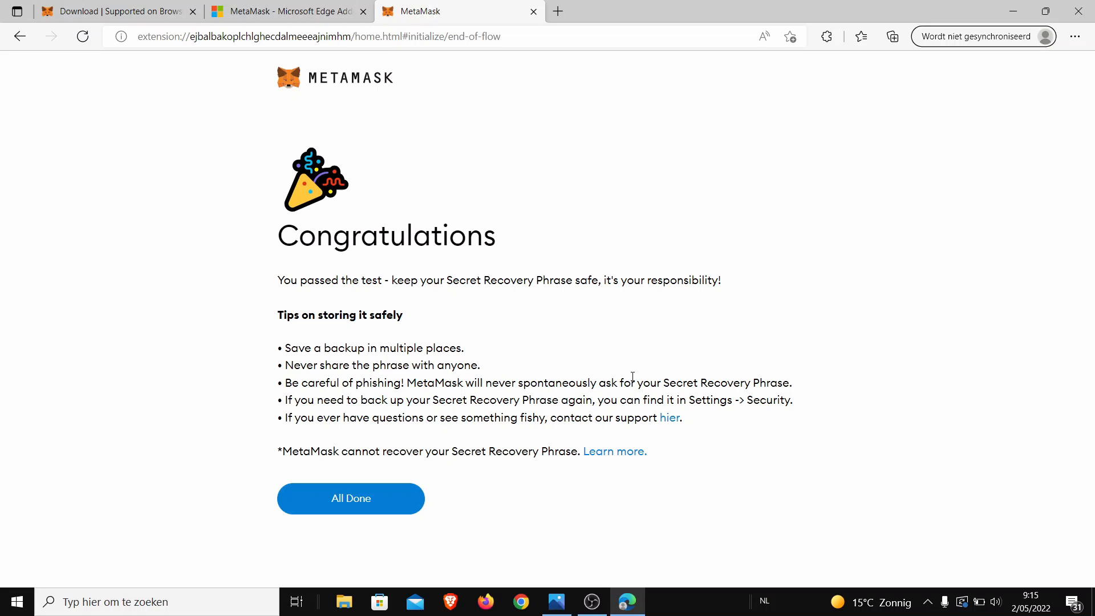
pyautogui.moveTo(309, 310)
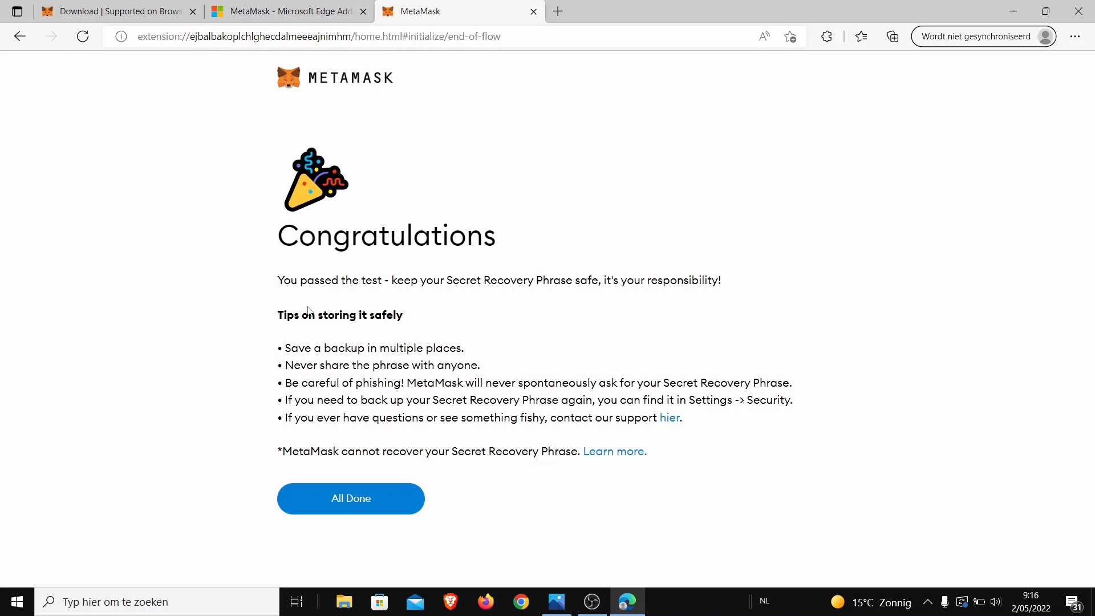
pyautogui.moveTo(511, 382)
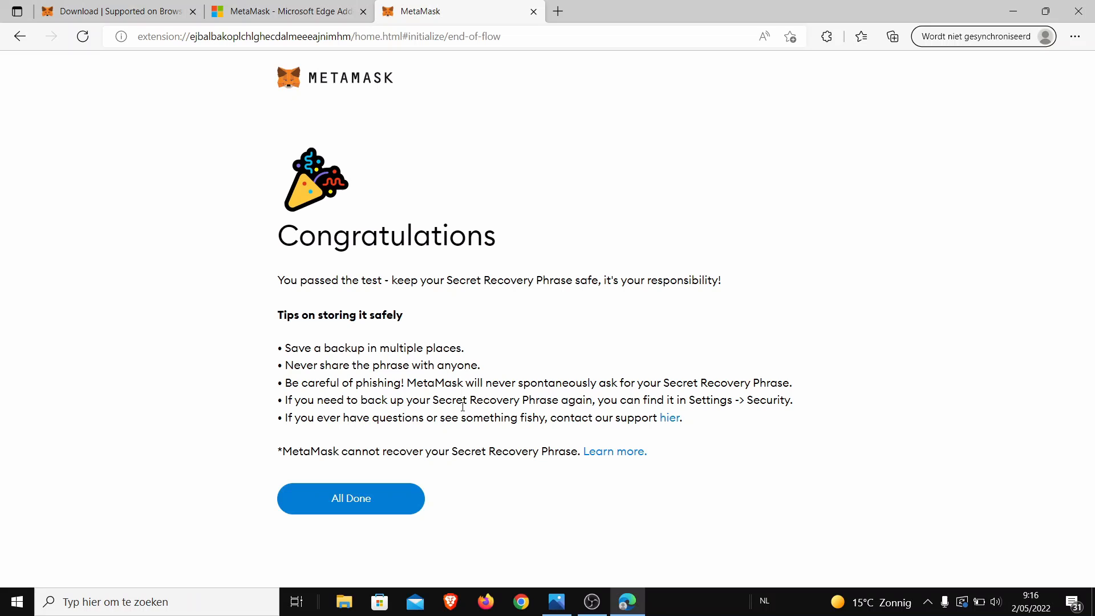
pyautogui.moveTo(399, 284)
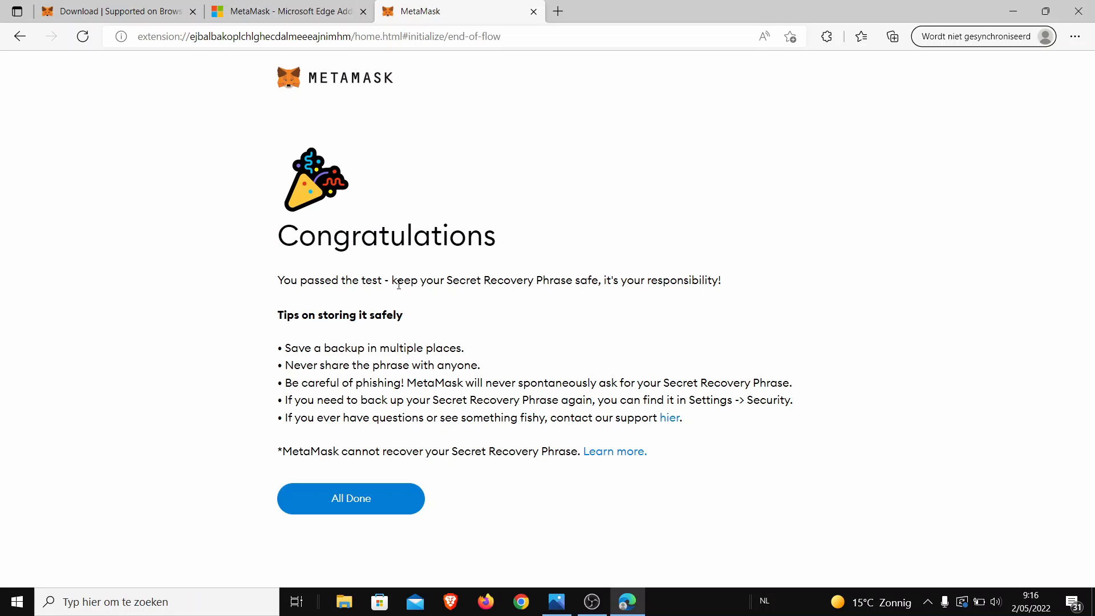
pyautogui.moveTo(379, 345)
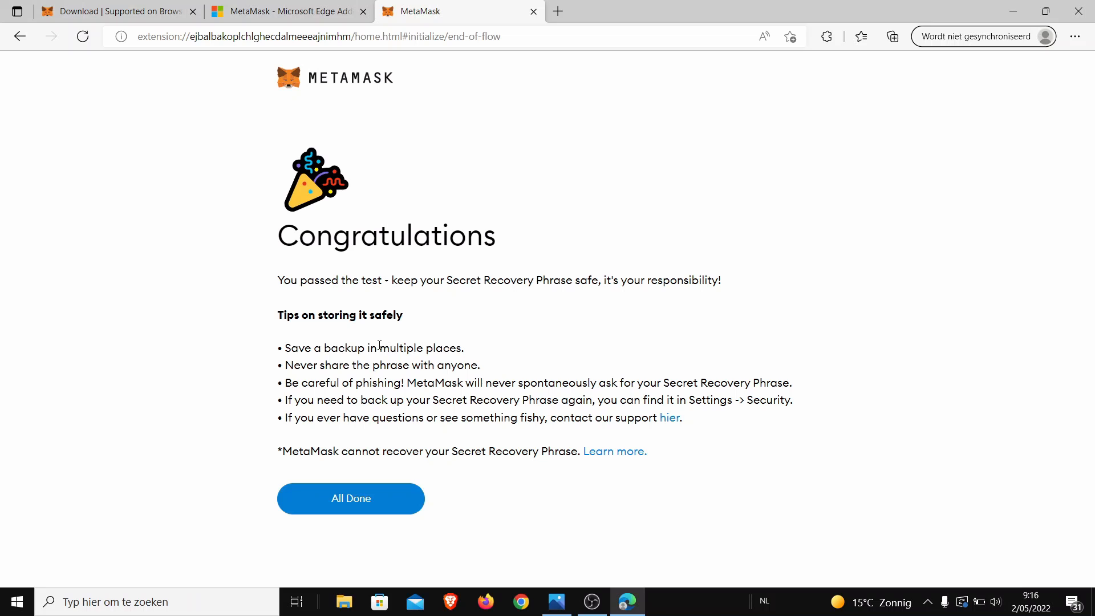
pyautogui.moveTo(364, 469)
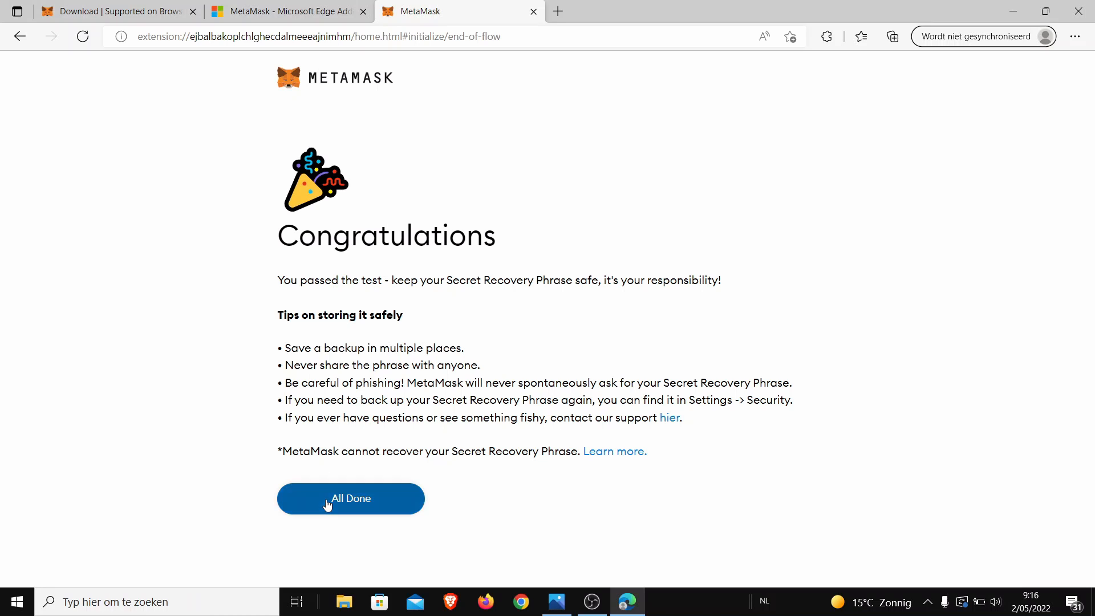
# - Choose 'All Done' on the Congratulations page to open the Account 1 wallet home
pyautogui.click(350, 498)
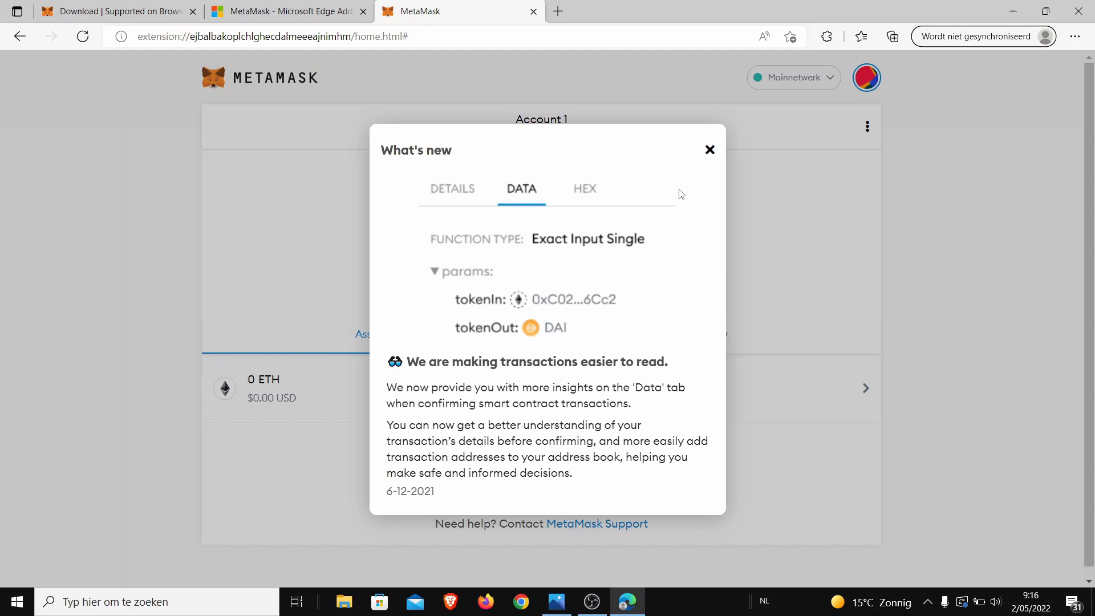
pyautogui.moveTo(708, 150)
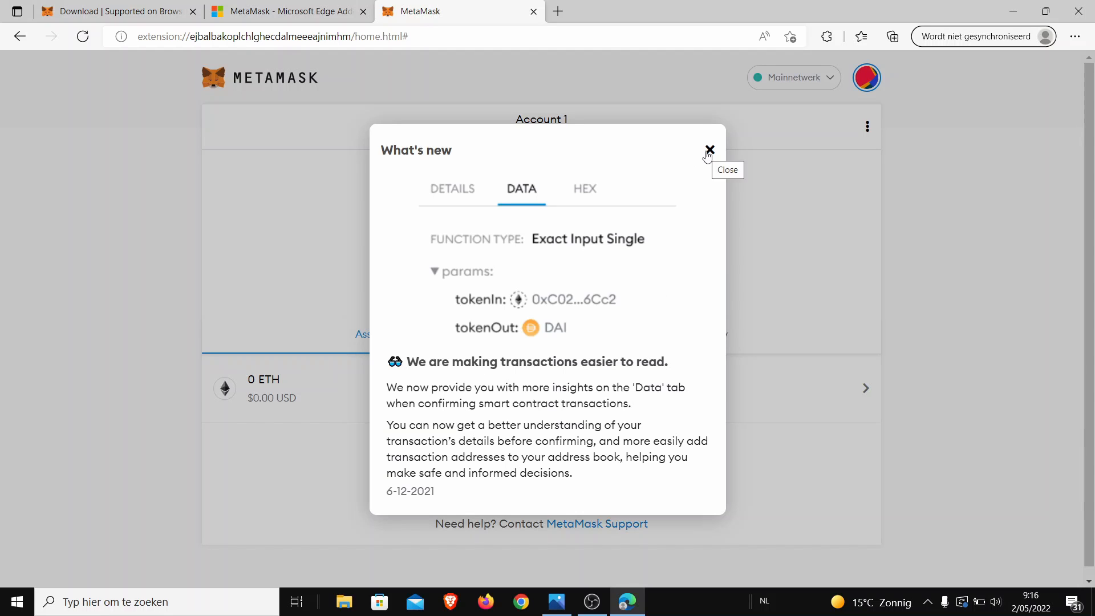
# - Close the 'What's new' popup, leaving Account 1's wallet home with 0 ETH showing
pyautogui.click(708, 150)
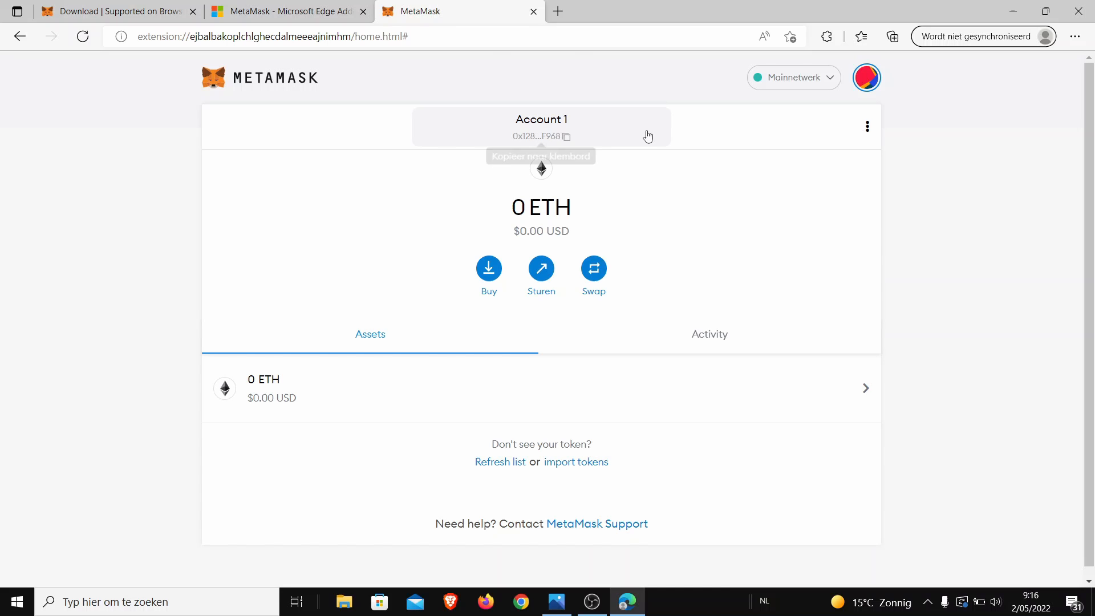
pyautogui.moveTo(1079, 112)
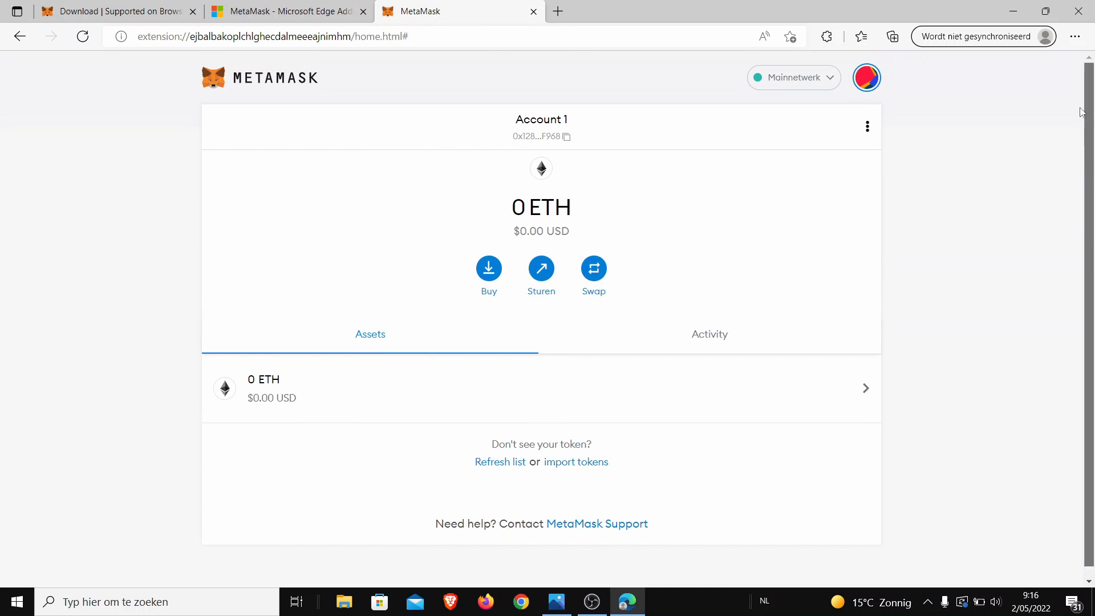
pyautogui.moveTo(674, 205)
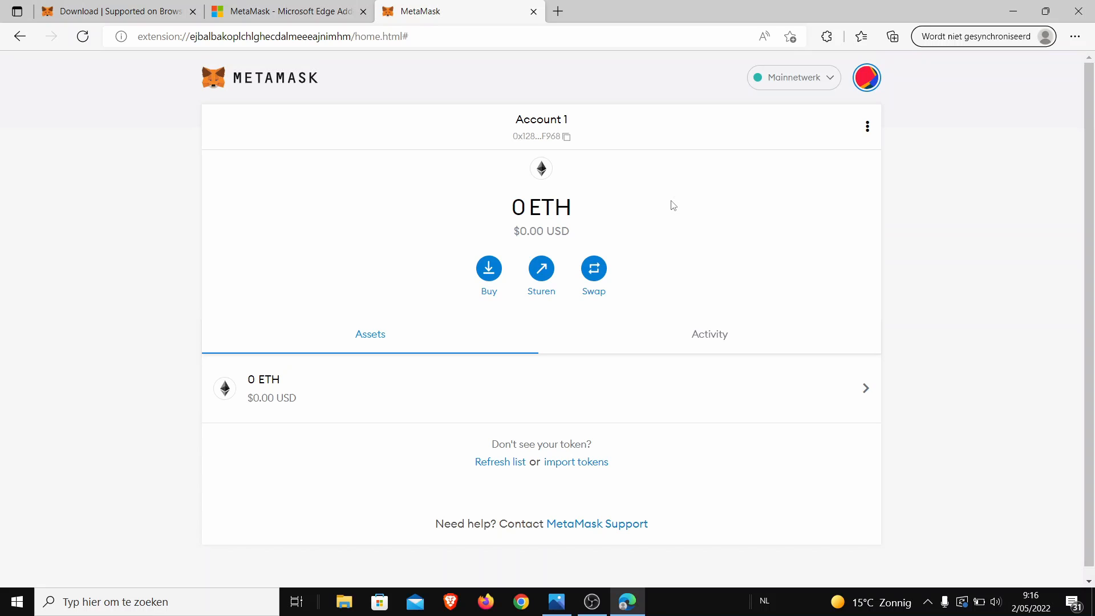
pyautogui.moveTo(621, 259)
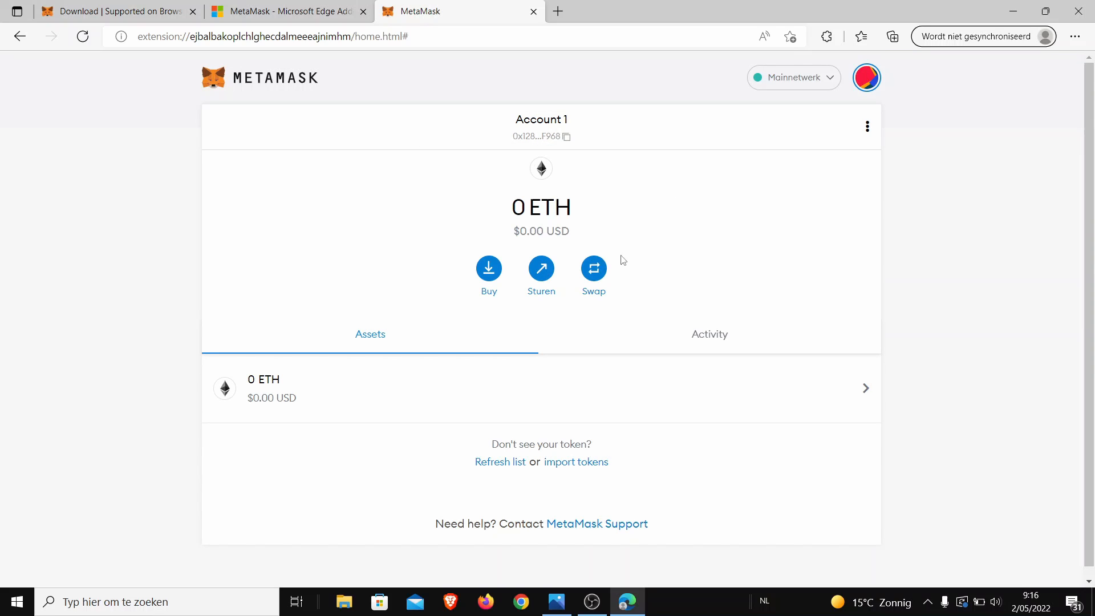
pyautogui.moveTo(977, 231)
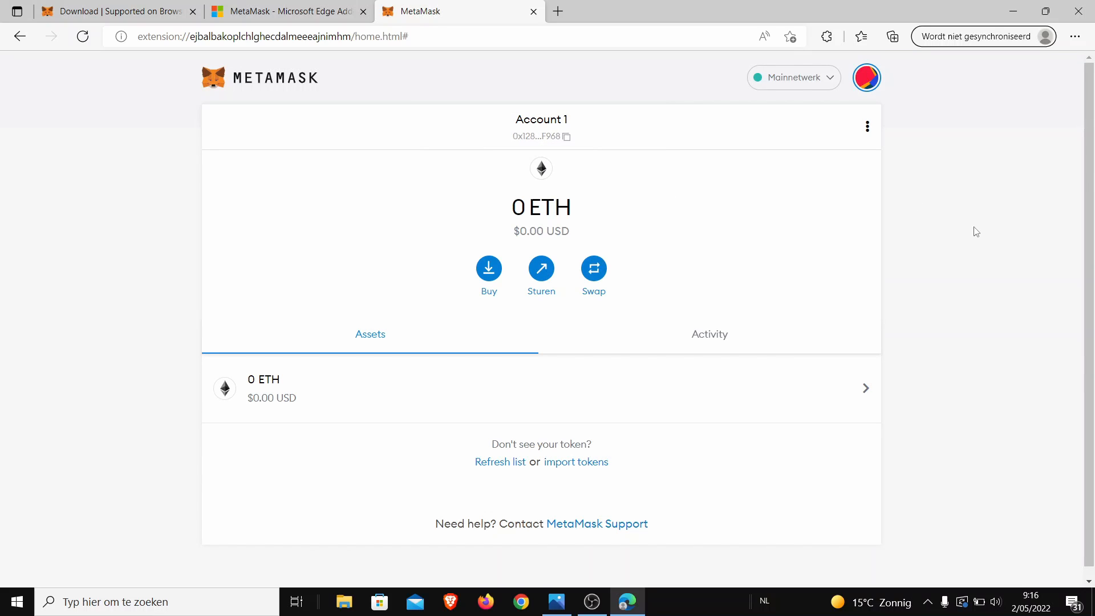